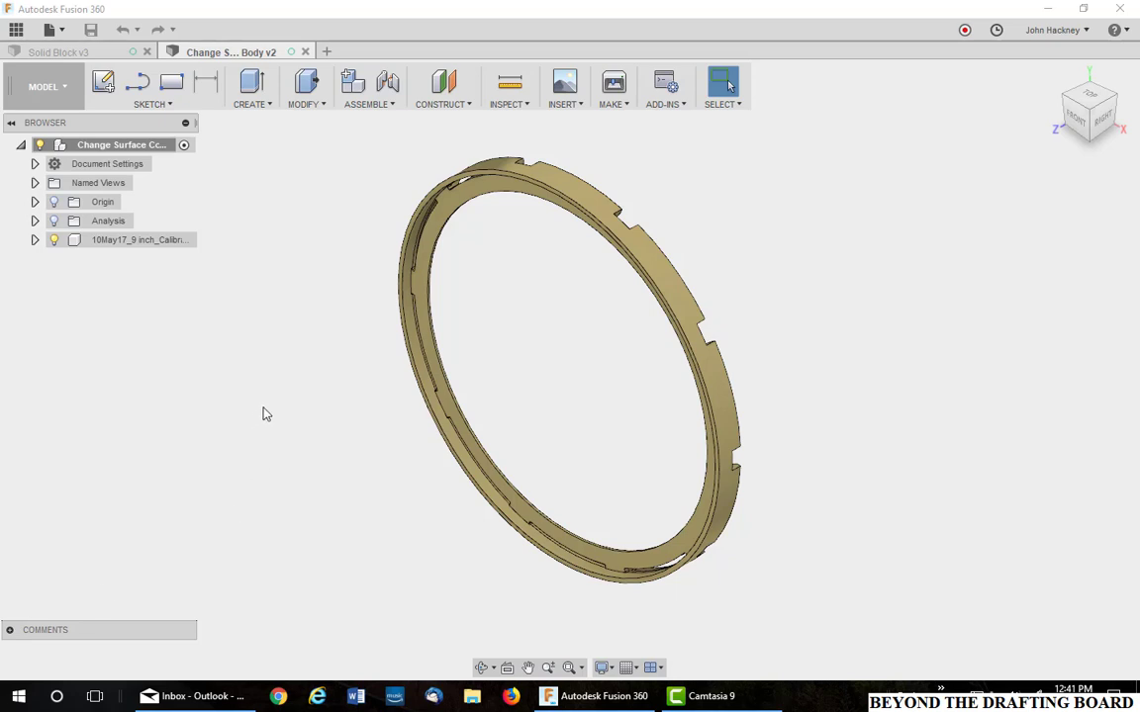
mouse_move(265, 407)
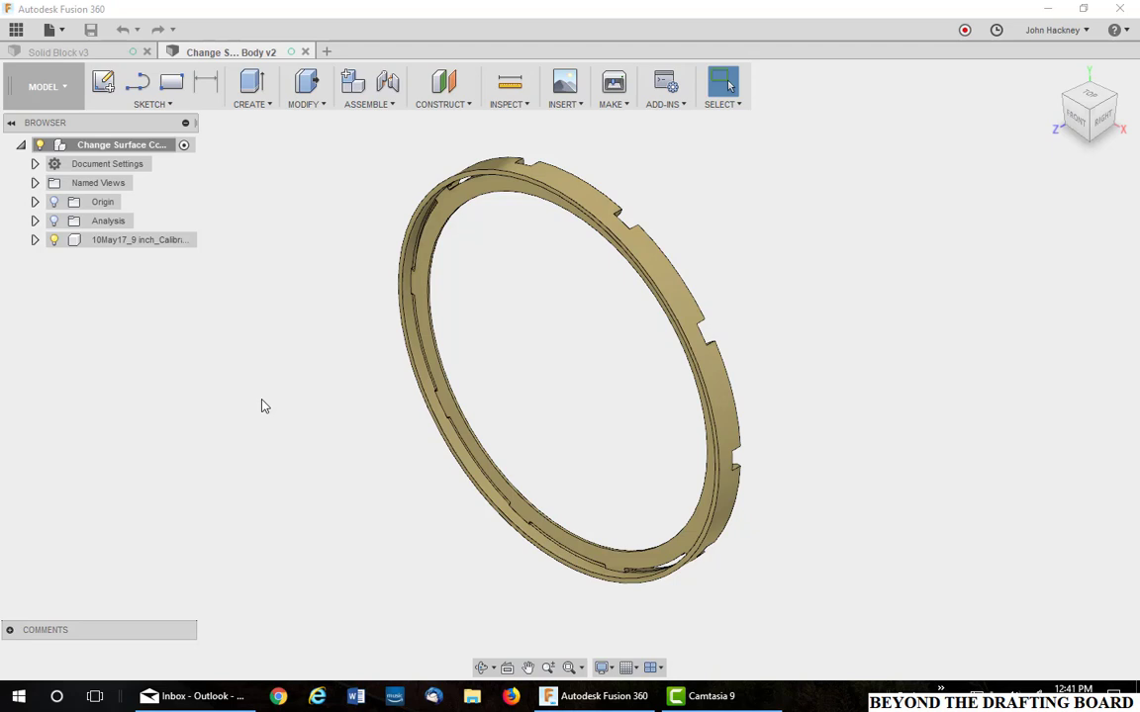
mouse_move(261, 340)
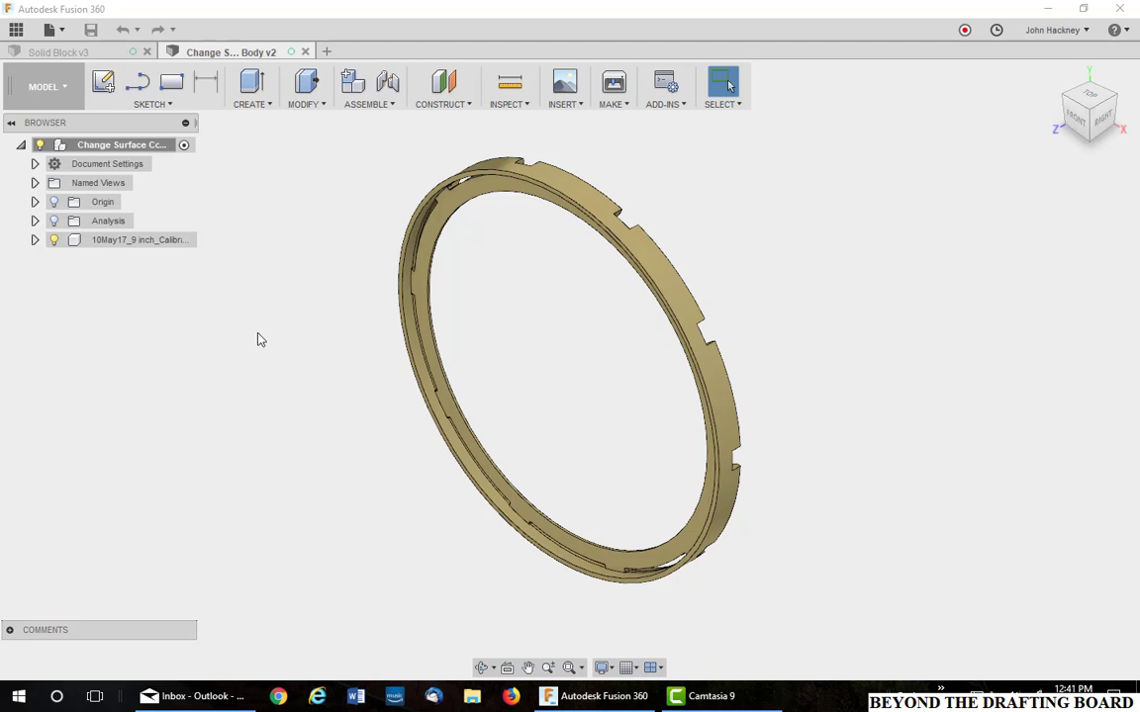
mouse_move(311, 411)
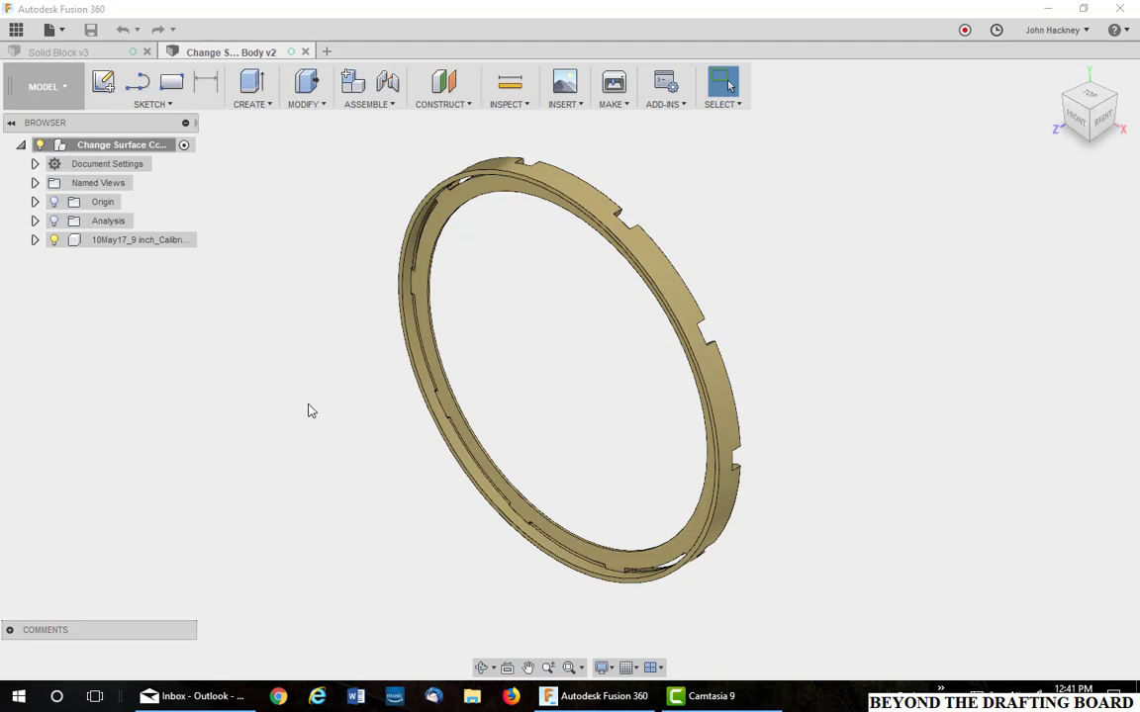
mouse_move(316, 409)
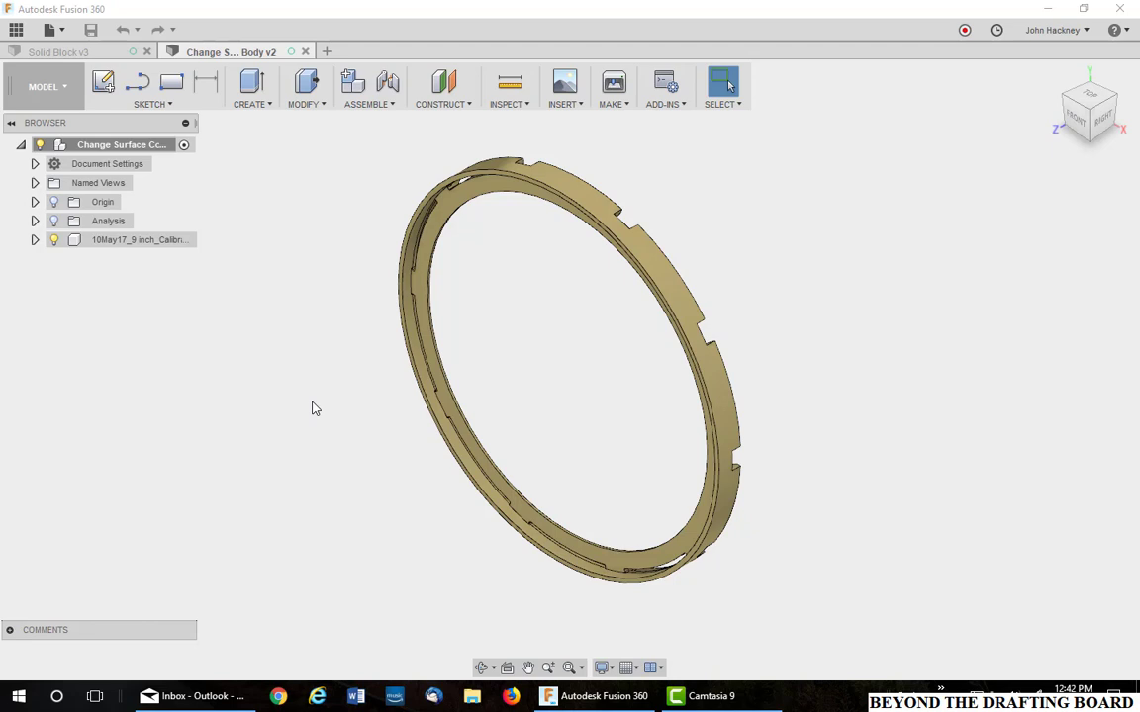
mouse_move(311, 221)
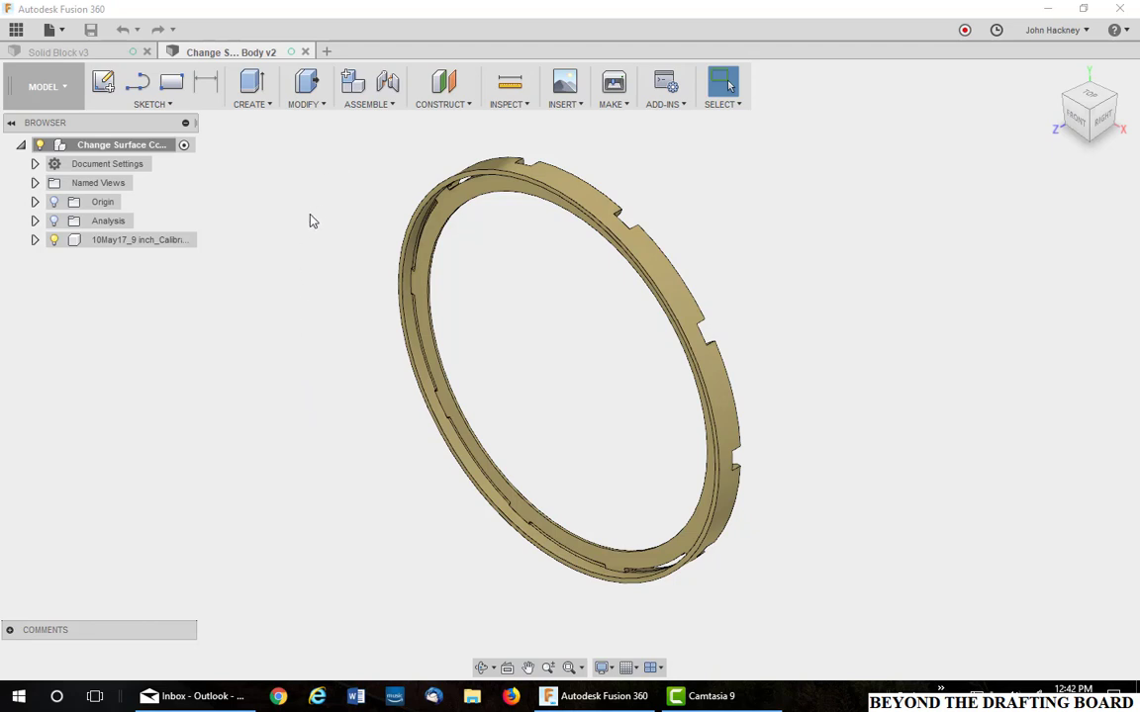
mouse_move(291, 272)
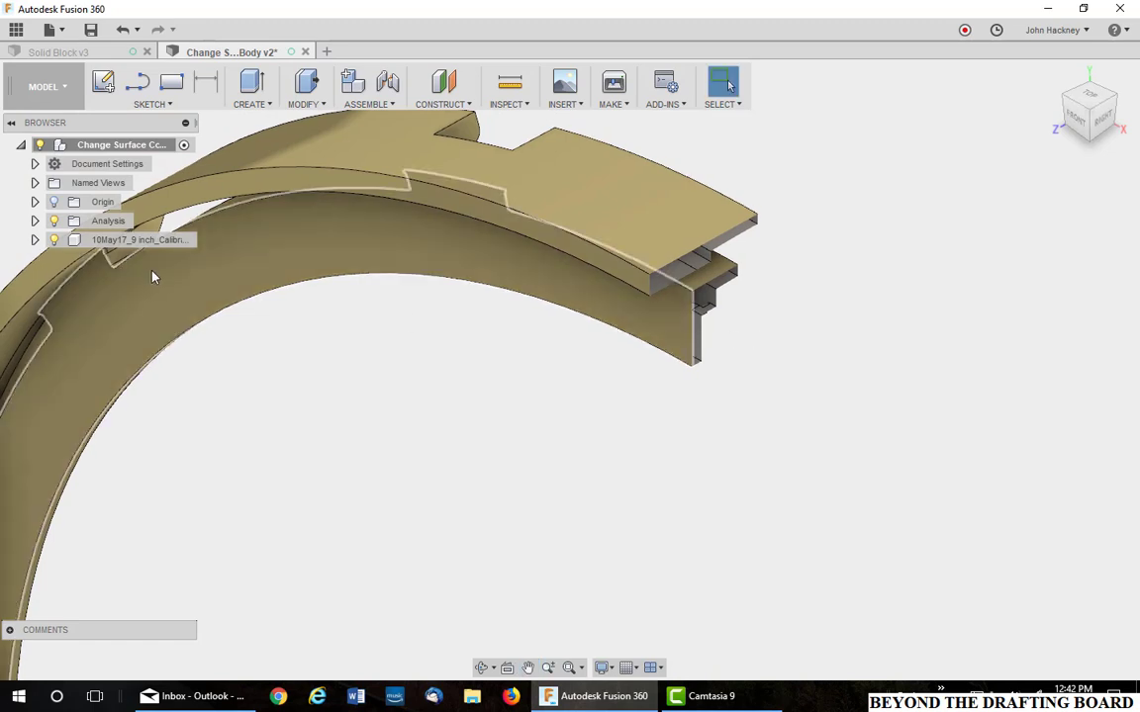
Expand the 10May17 component and its Bodies folder to show Body1.
left_click(34, 239)
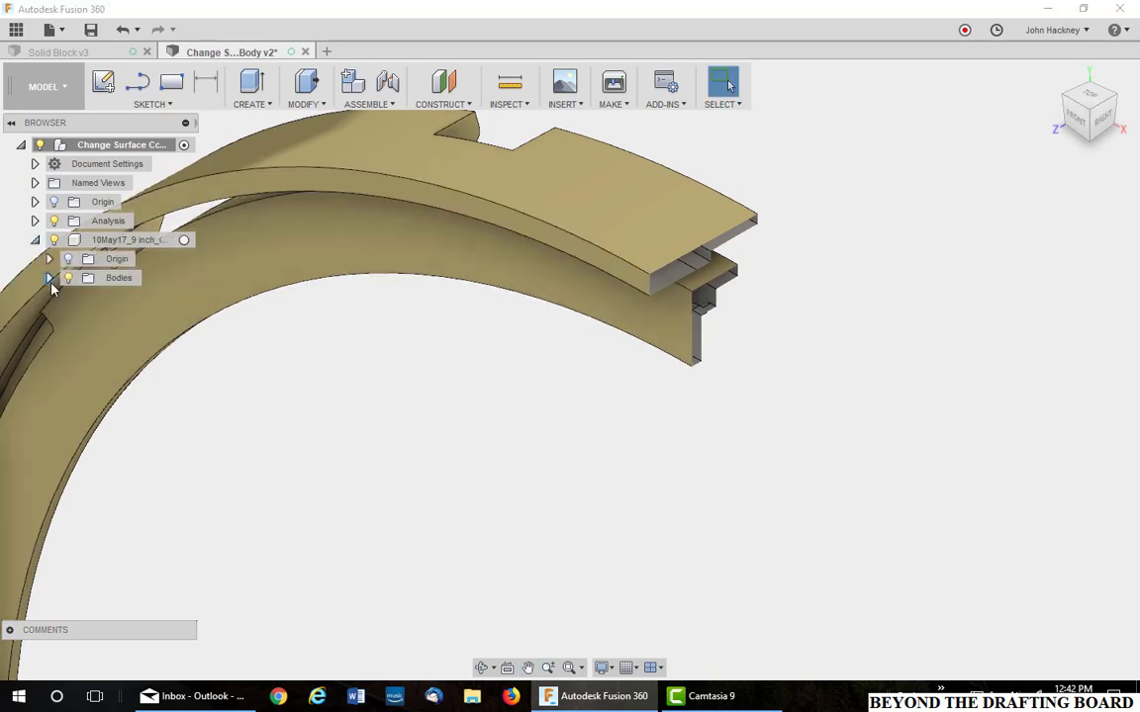
left_click(48, 277)
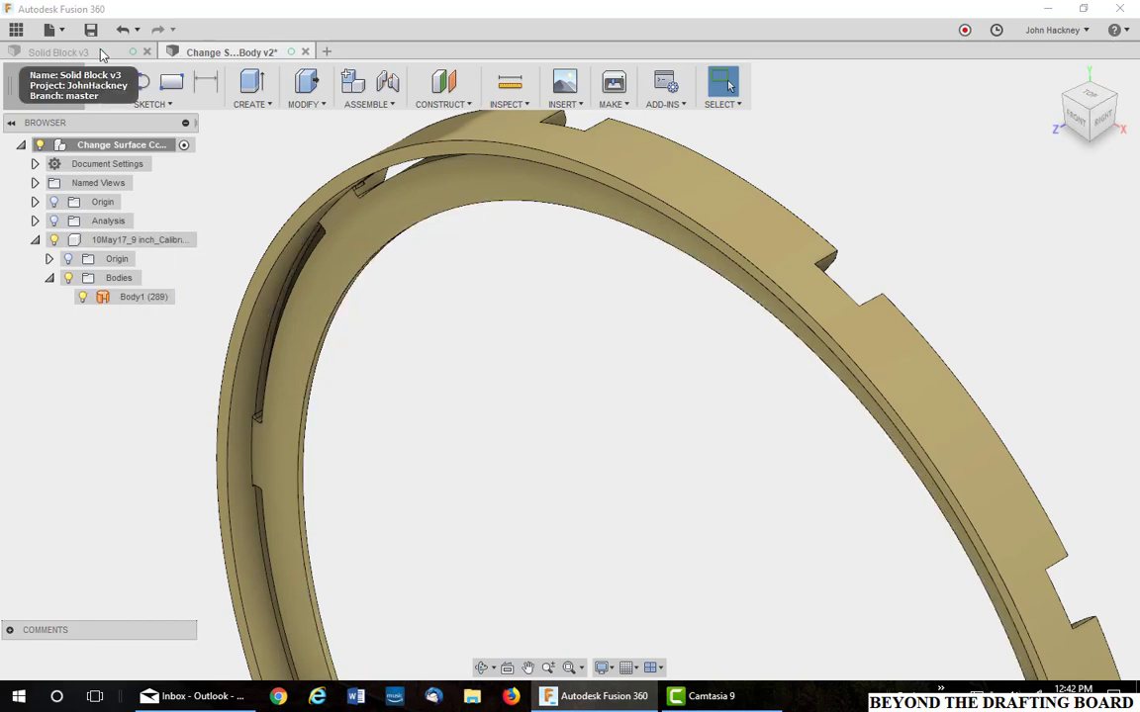
Switch to the Solid Block v3 document and list the available workspaces.
left_click(58, 51)
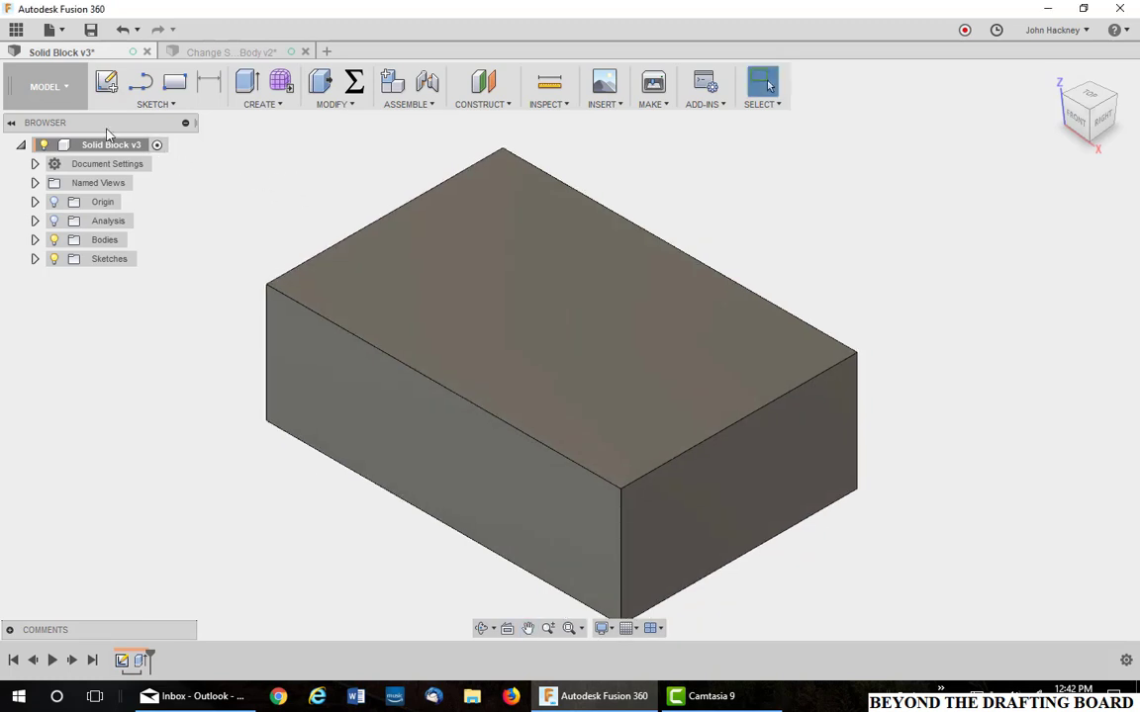
left_click(45, 86)
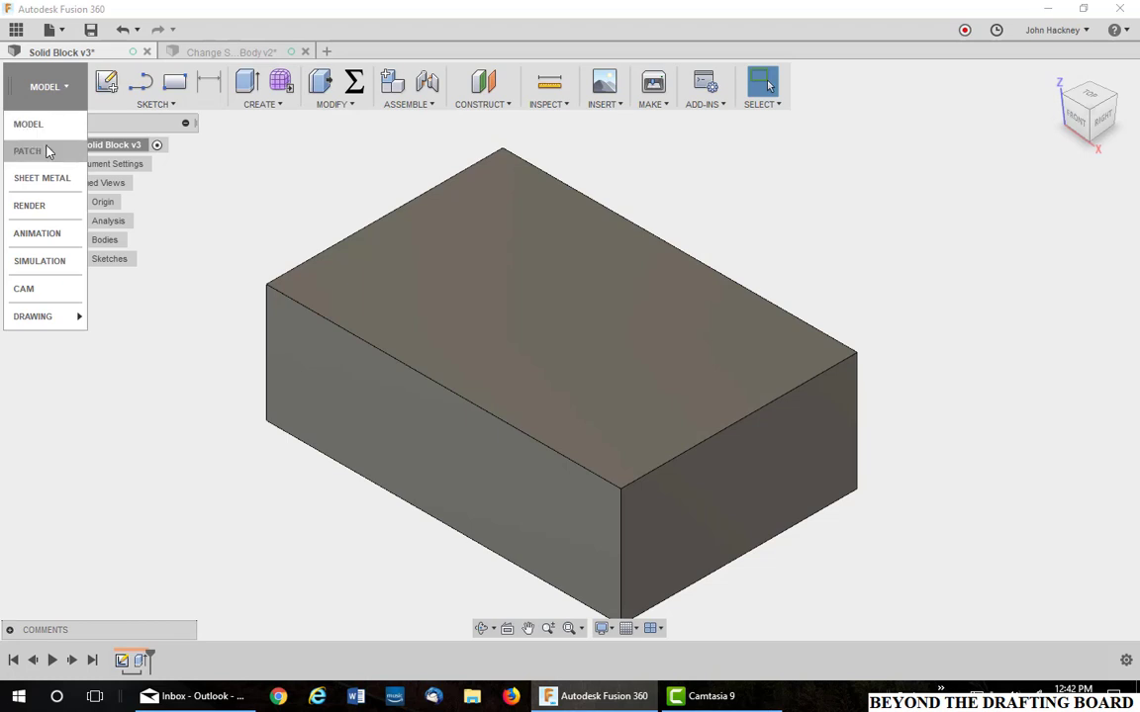
In the PATCH workspace, unstitch the block's right end face.
left_click(27, 151)
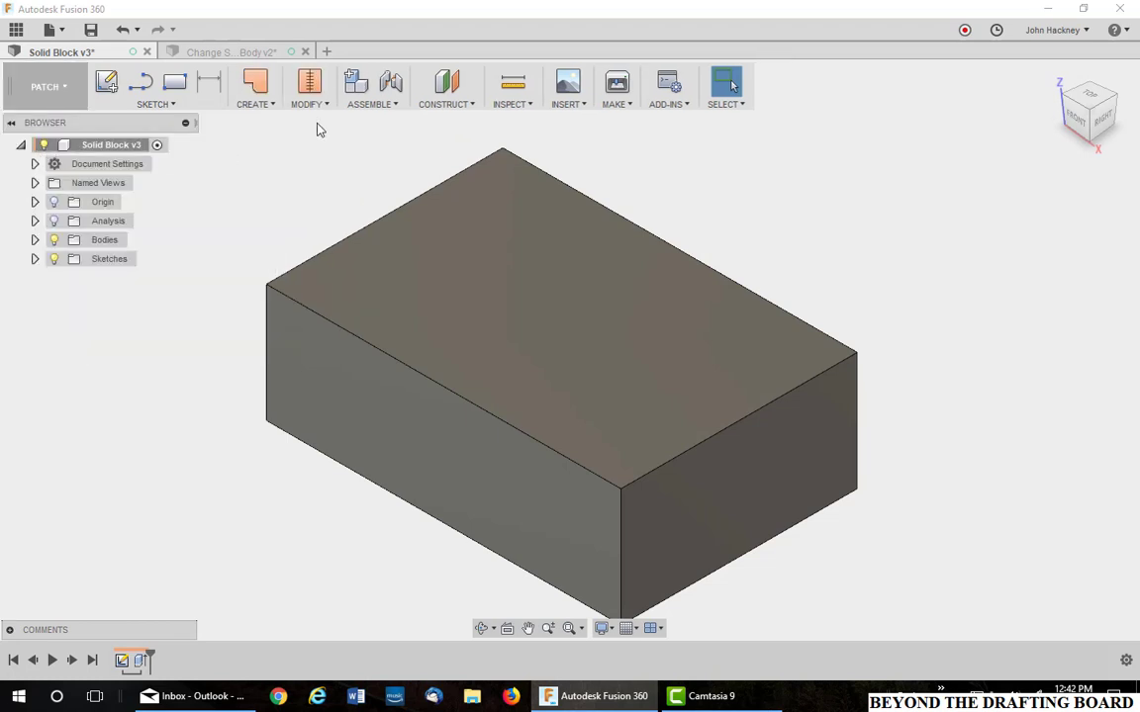
left_click(307, 88)
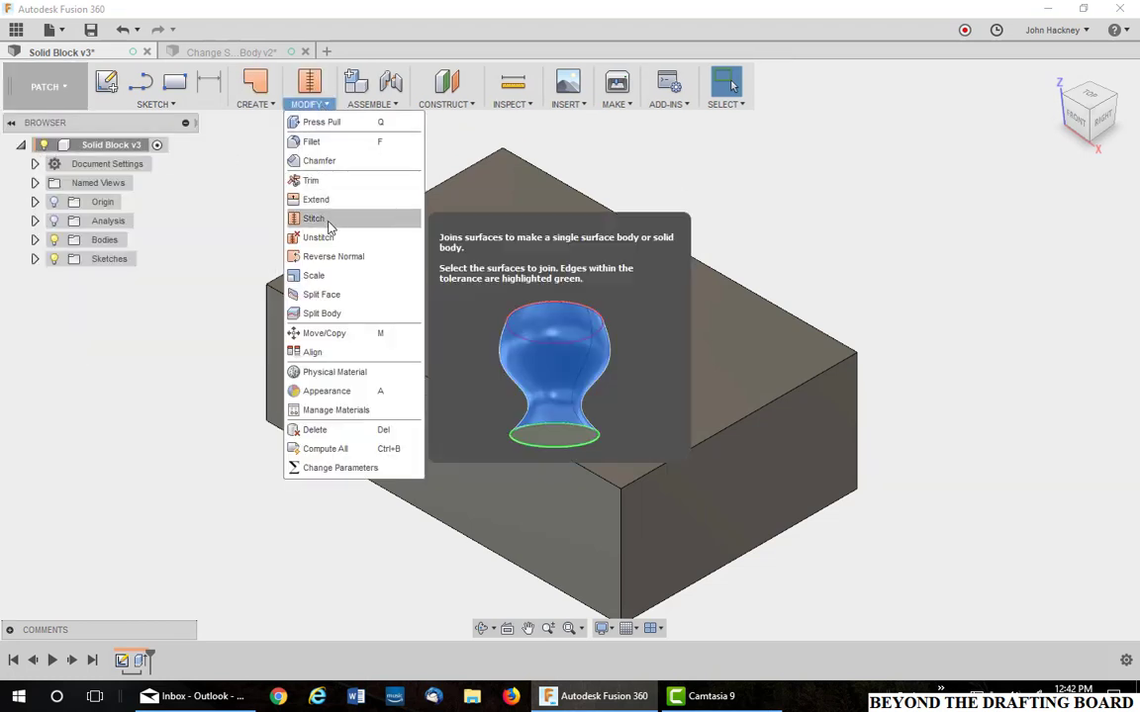
mouse_move(319, 238)
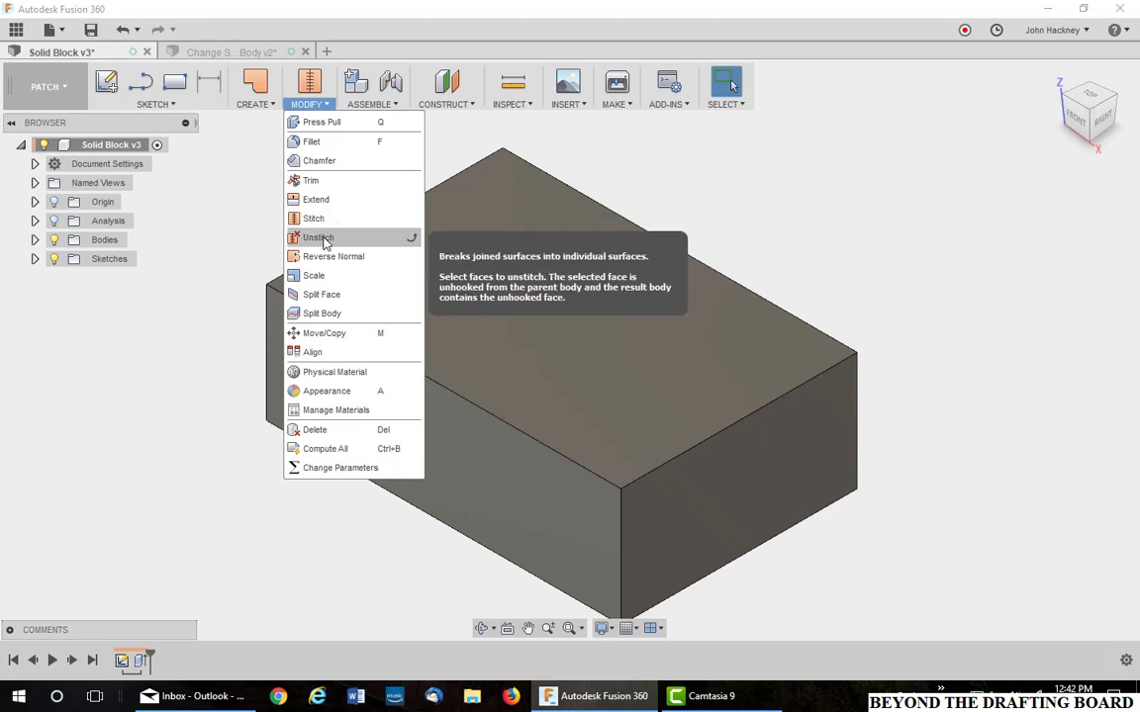
left_click(318, 238)
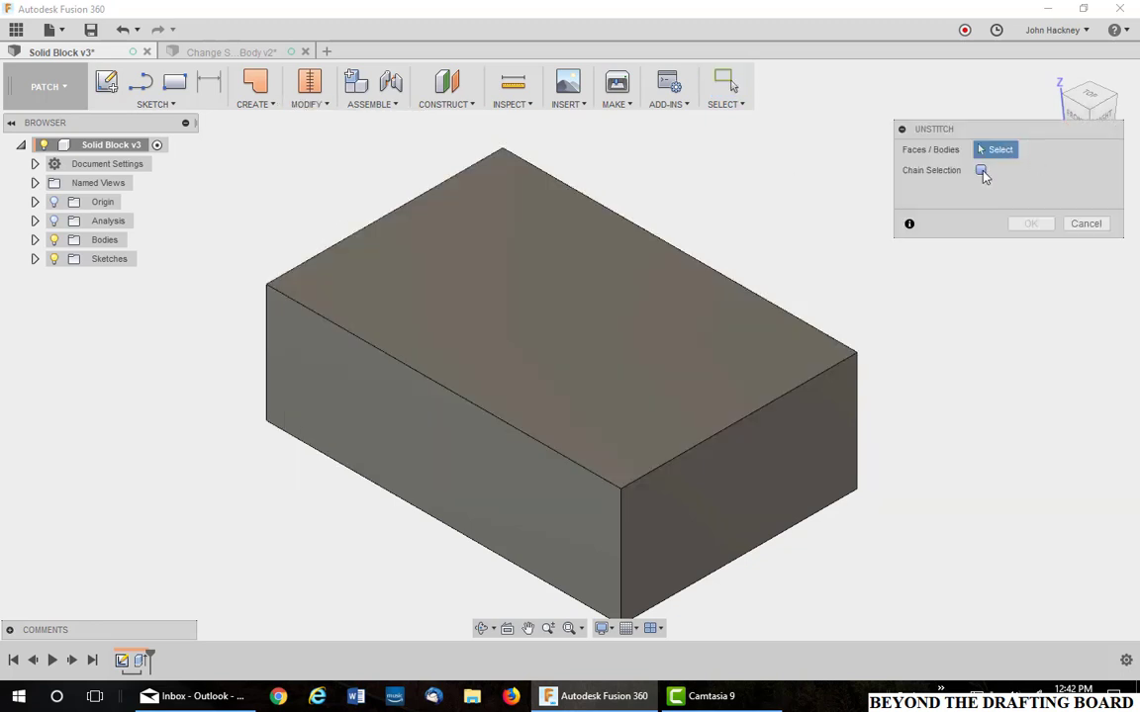
left_click(737, 465)
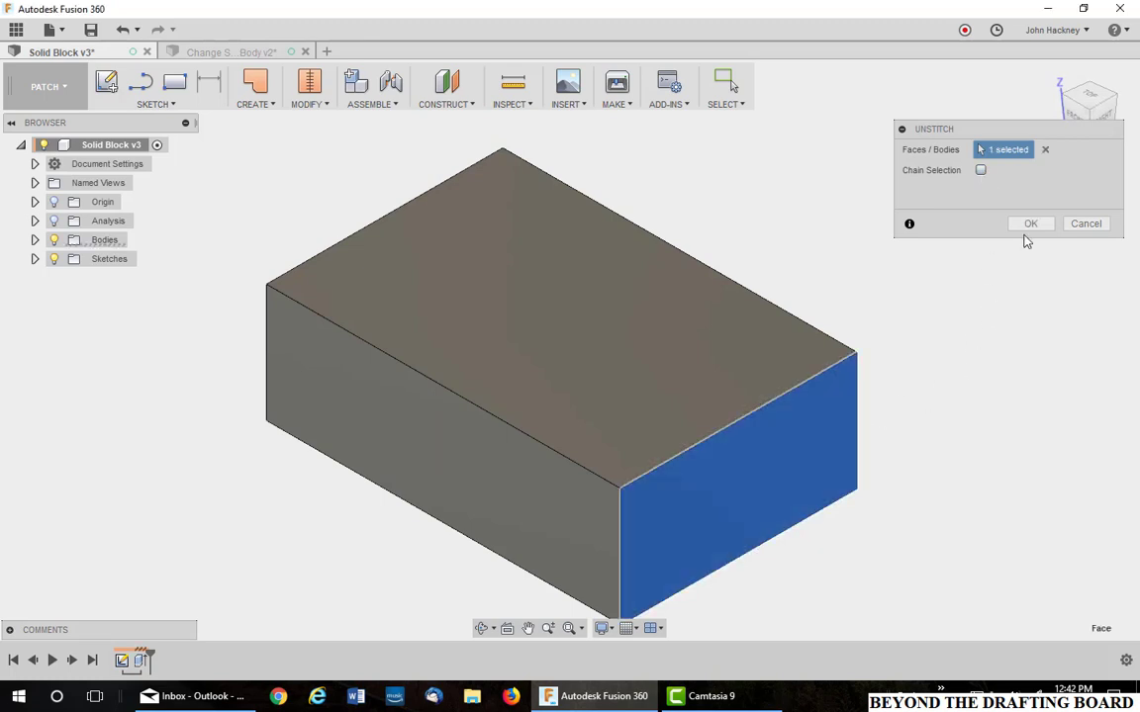
left_click(1029, 223)
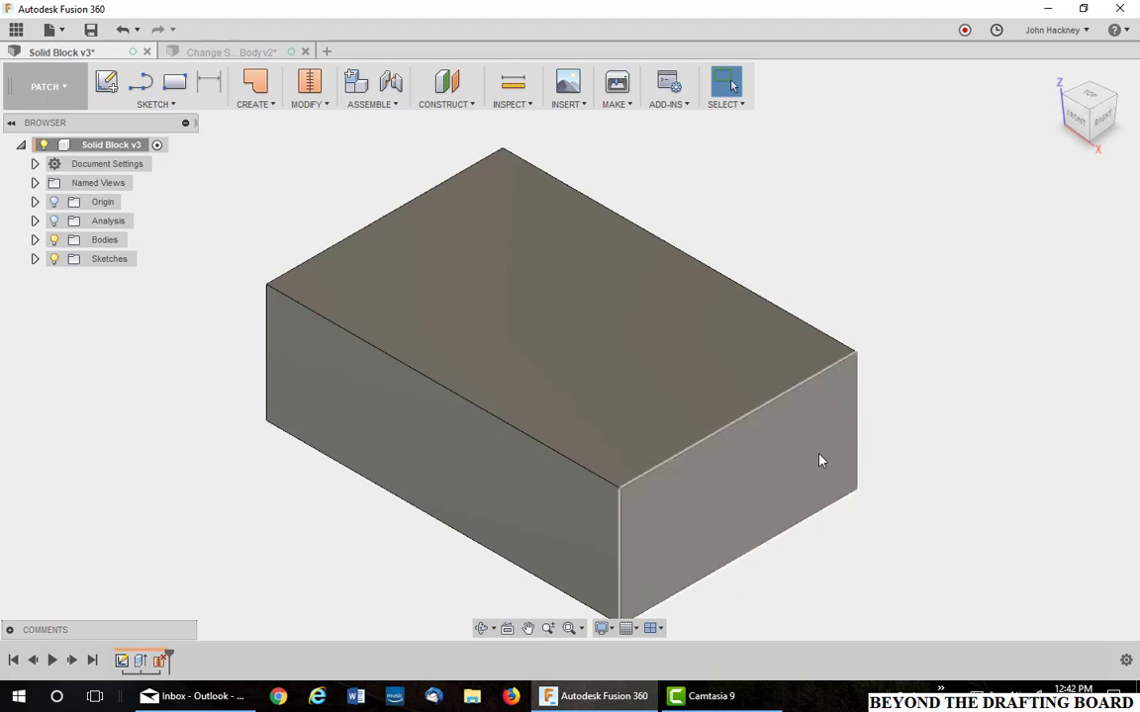
mouse_move(804, 462)
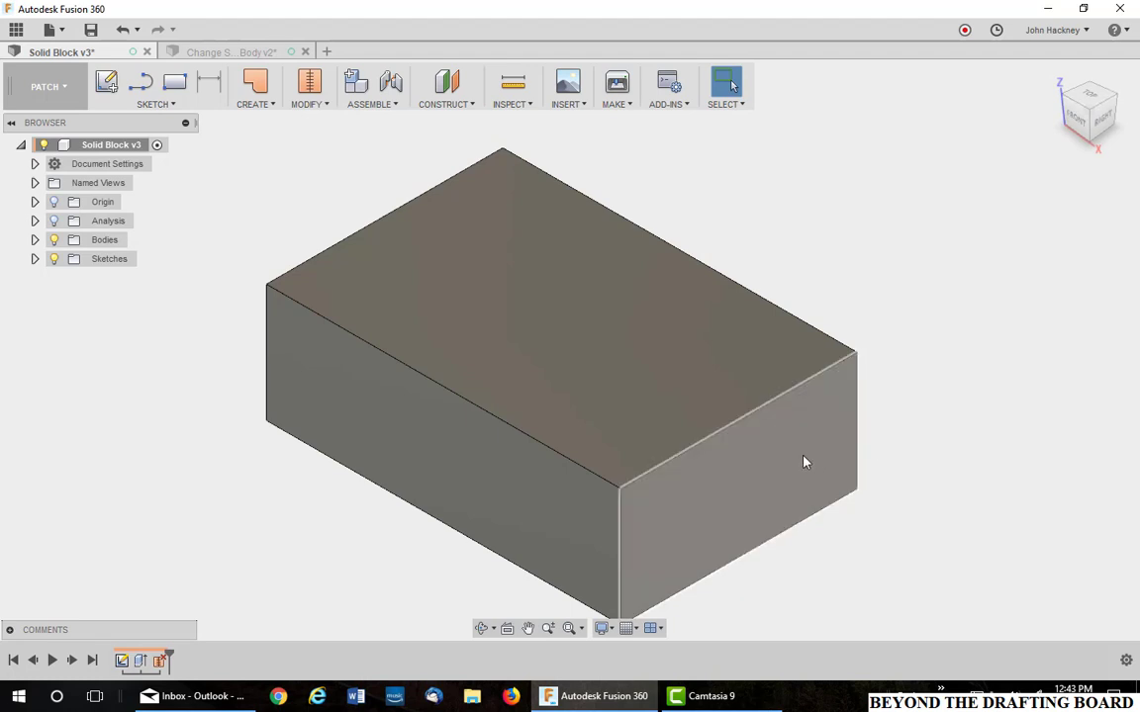
mouse_move(776, 465)
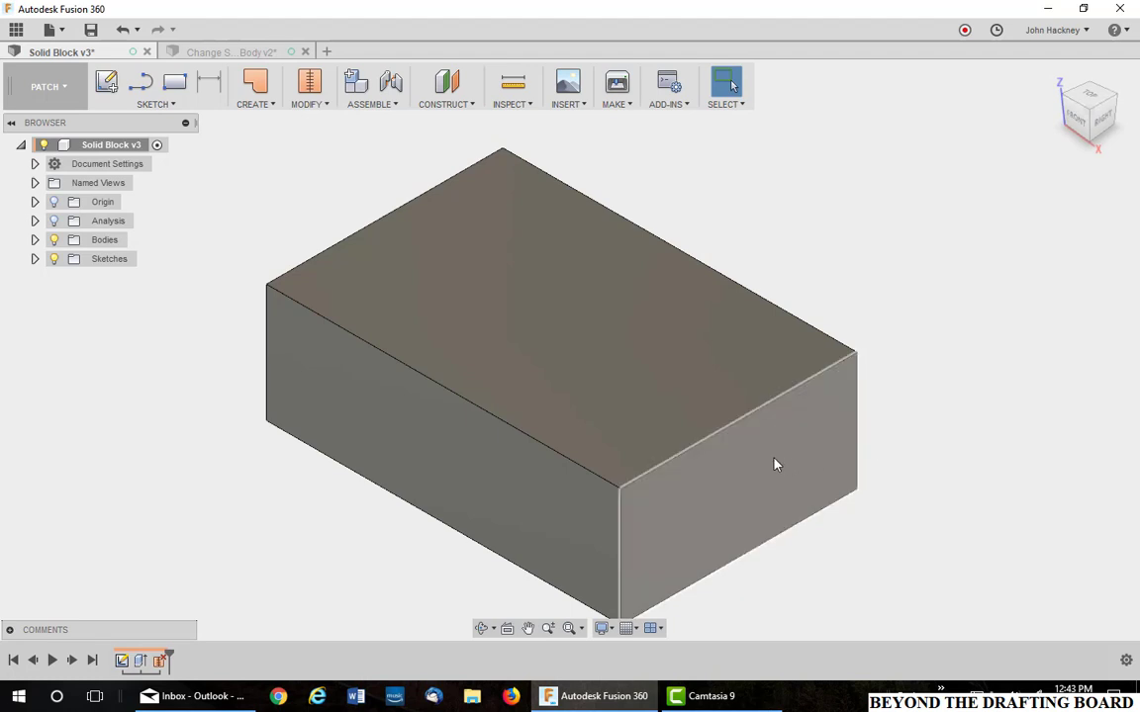
Delete the unstitched end face, leaving the block open at that end.
right_click(776, 465)
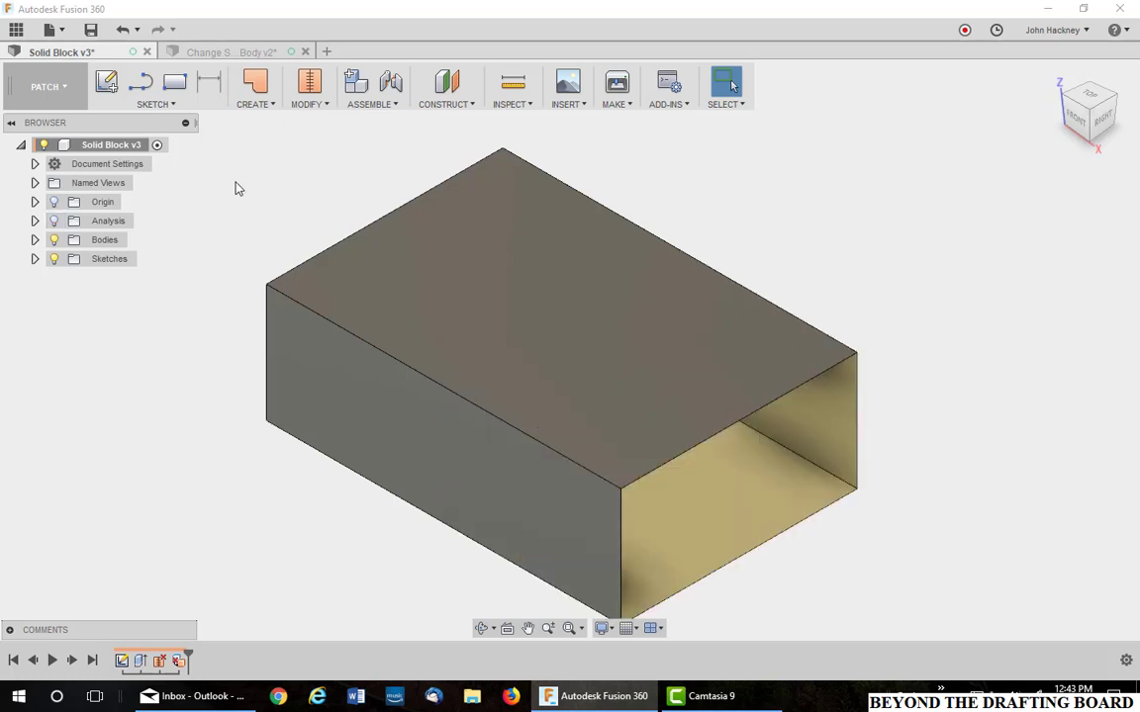
mouse_move(618, 254)
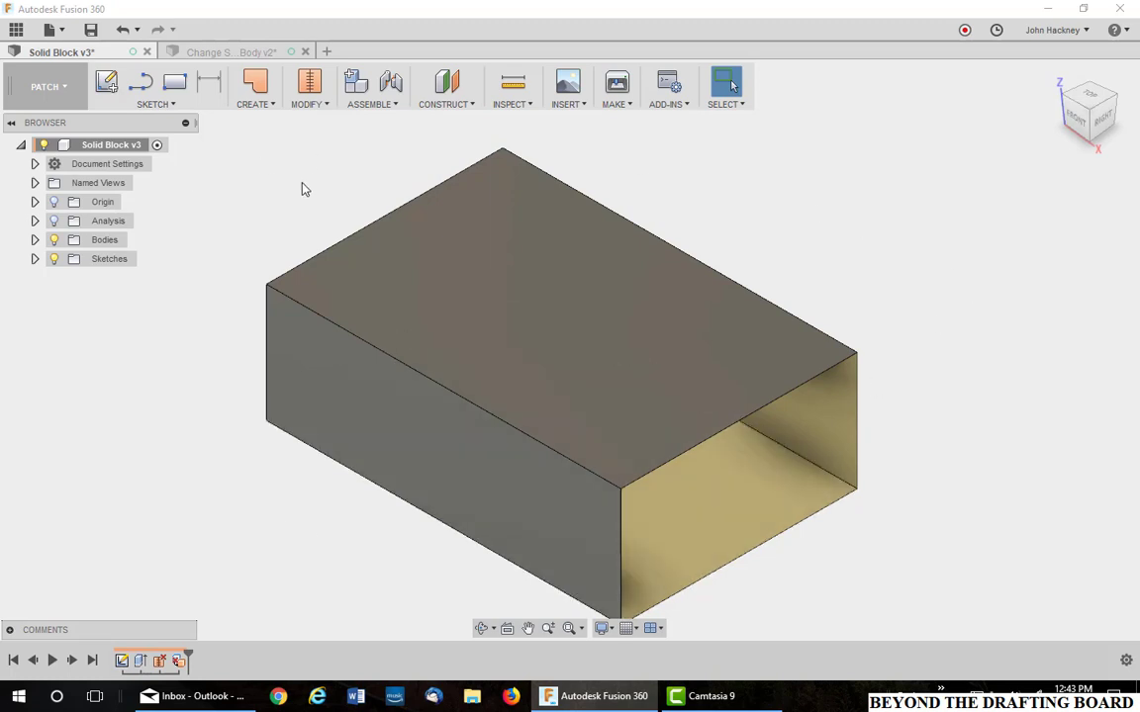
mouse_move(274, 187)
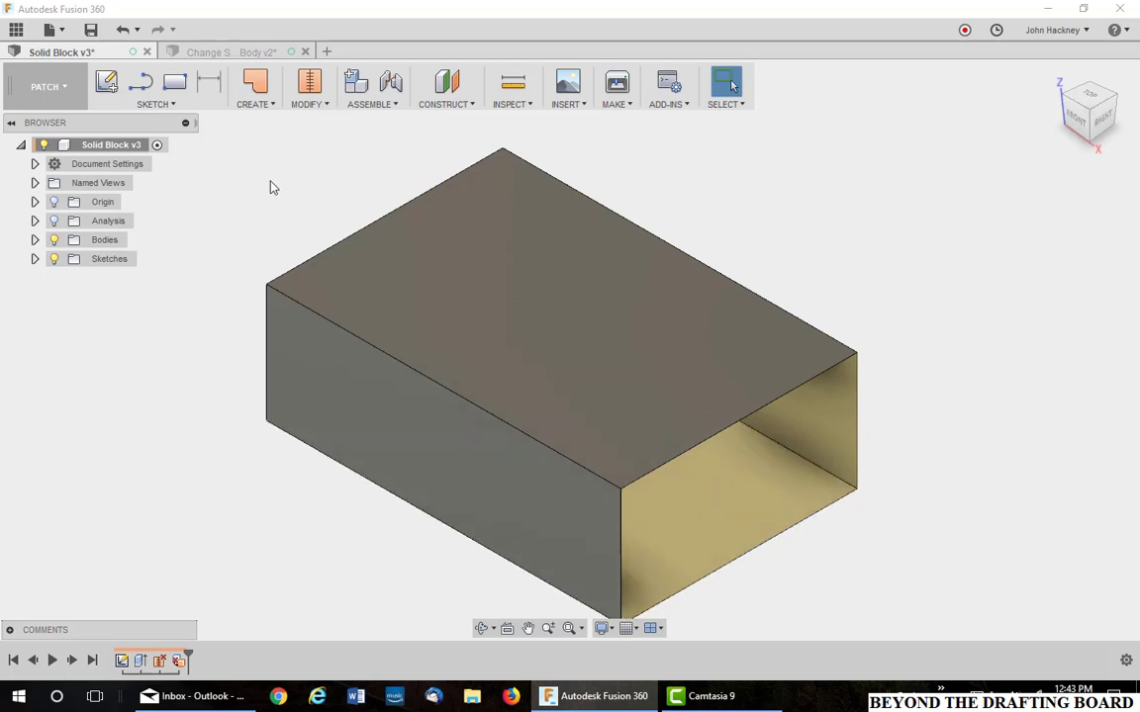
mouse_move(243, 189)
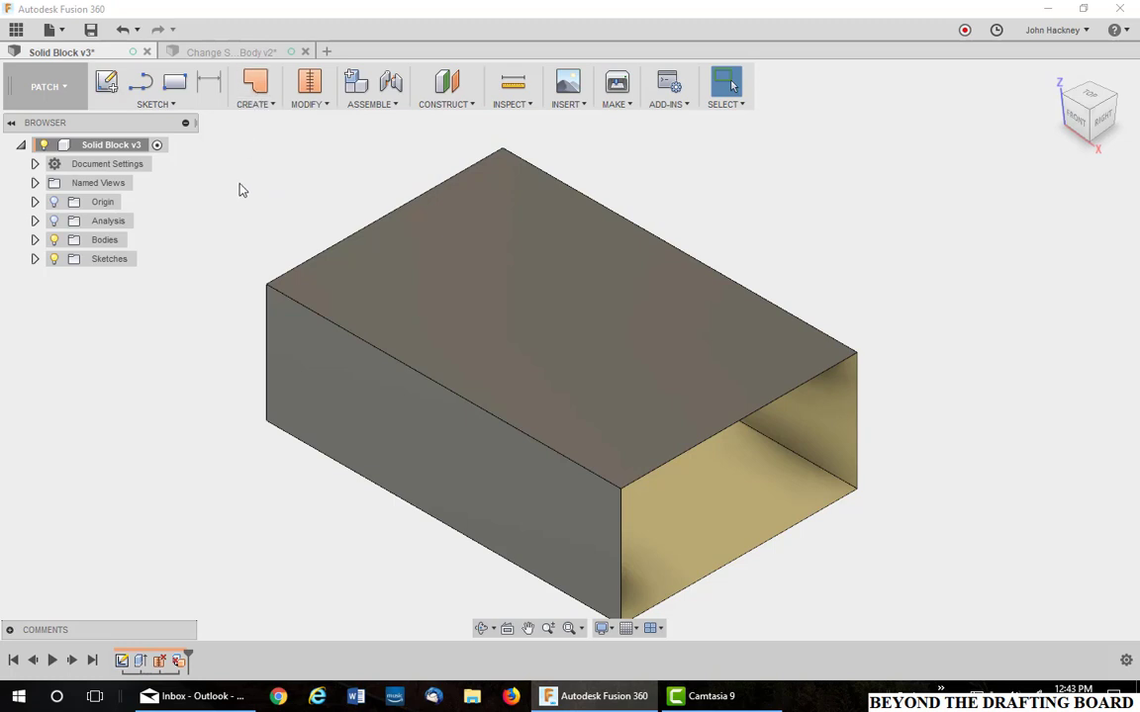
Patch the block's open end by selecting its boundary edges.
left_click(255, 82)
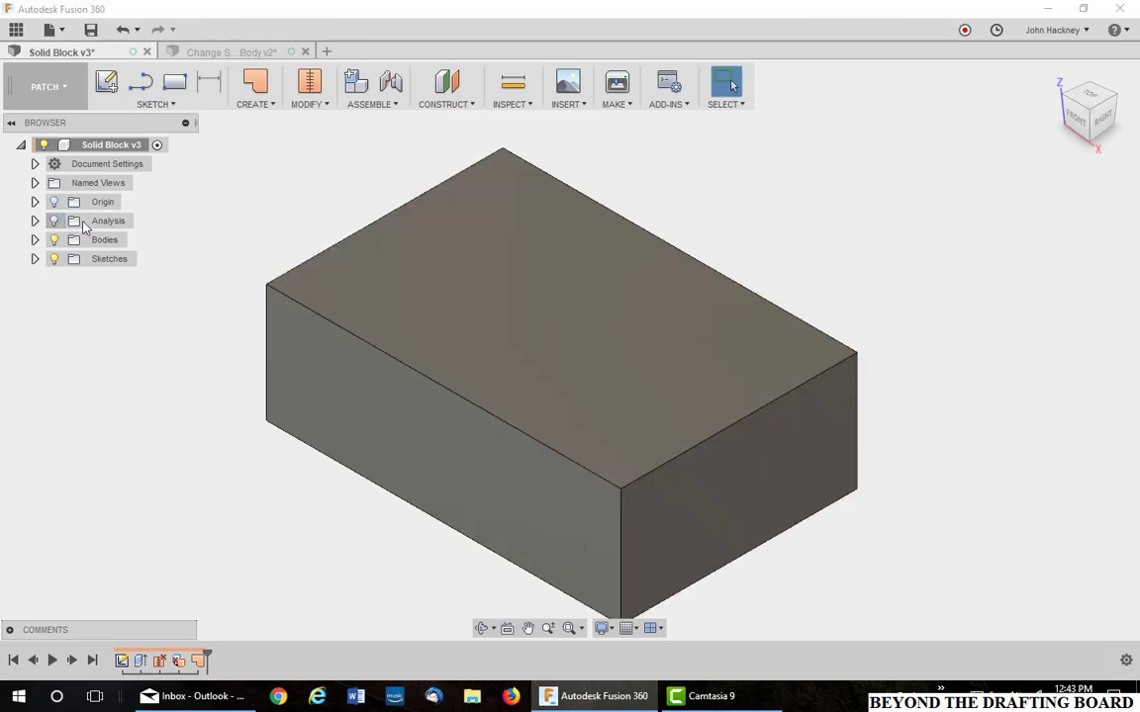
Stitch the open block surface and its end patch into a new solid body.
left_click(309, 82)
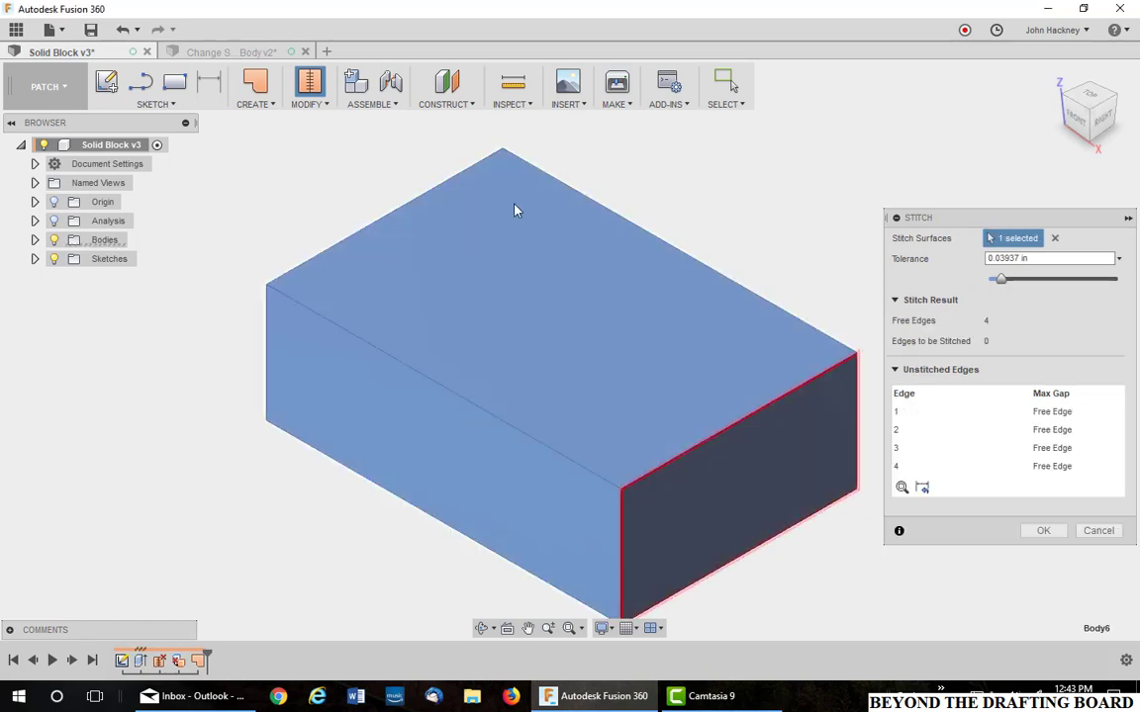
mouse_move(780, 422)
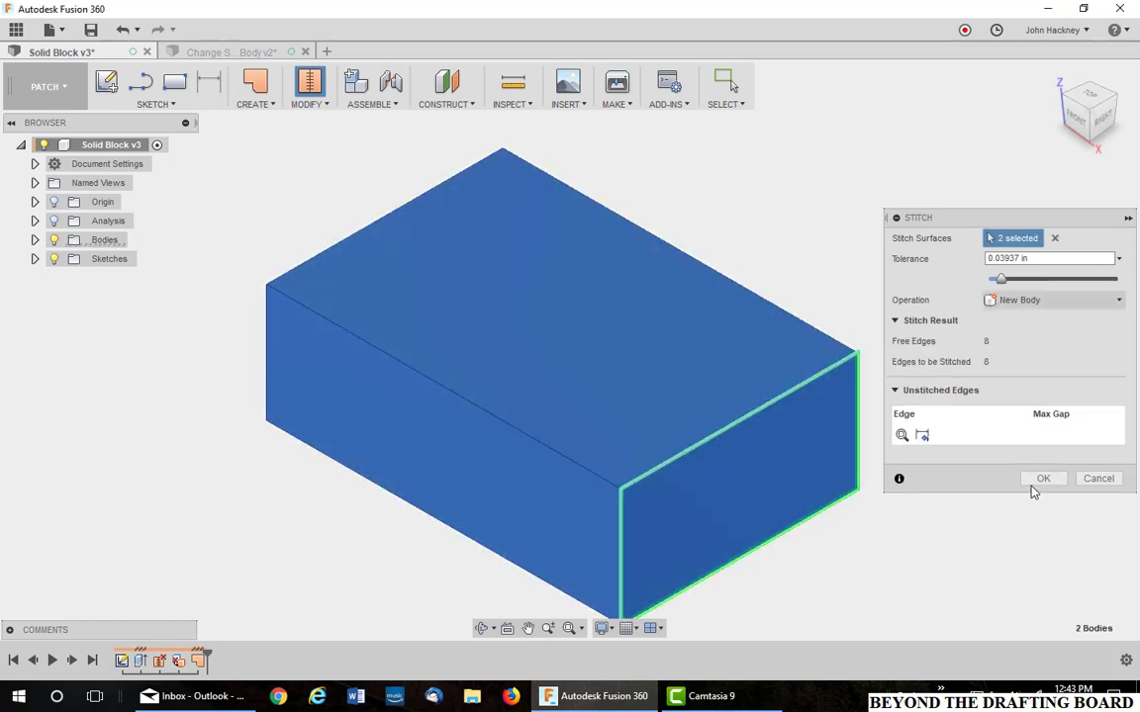
left_click(1042, 478)
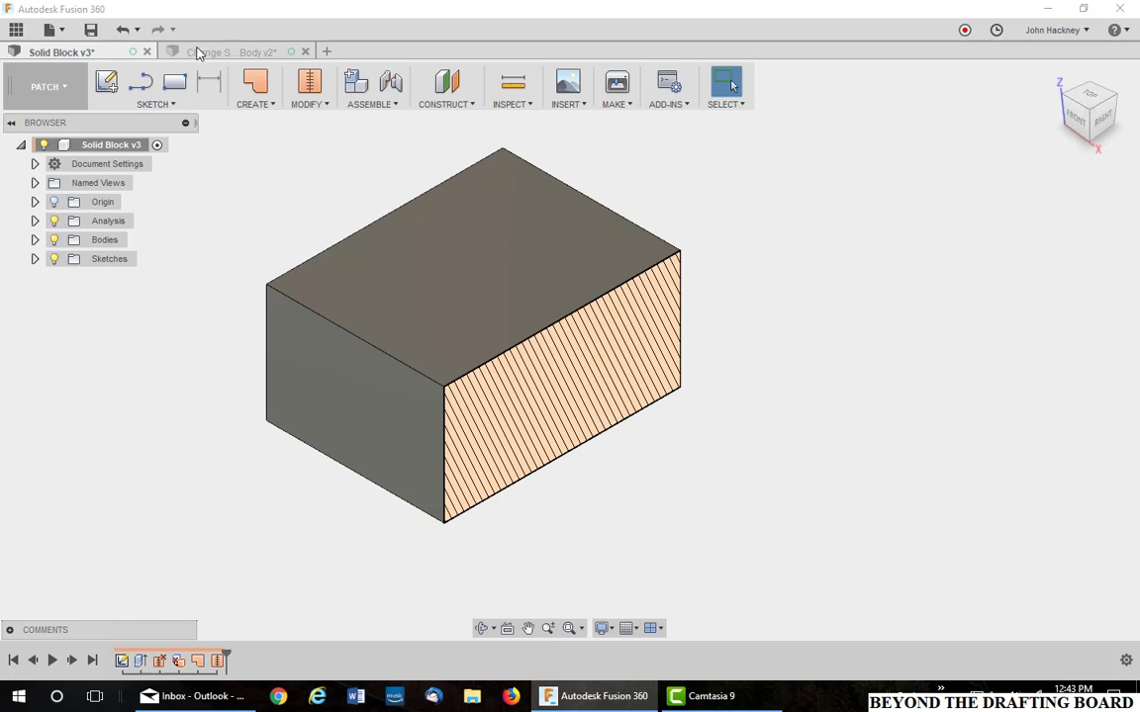
Switch to the 'Change S...Body v2' ring surface document.
left_click(233, 51)
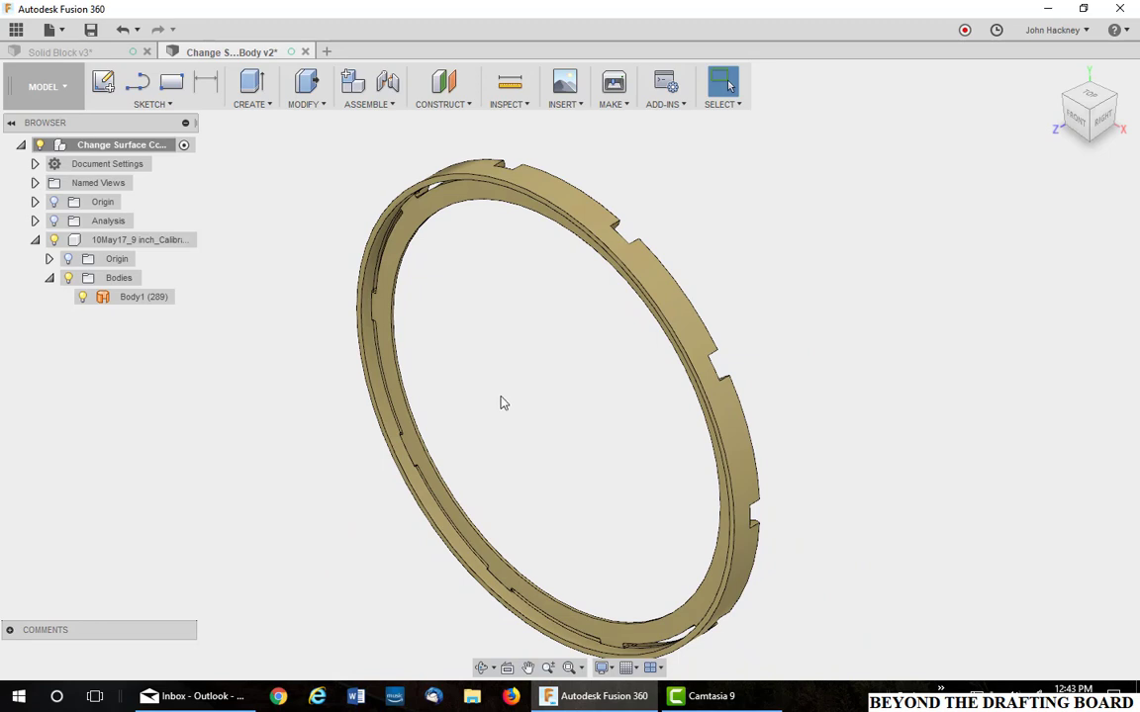
mouse_move(61, 89)
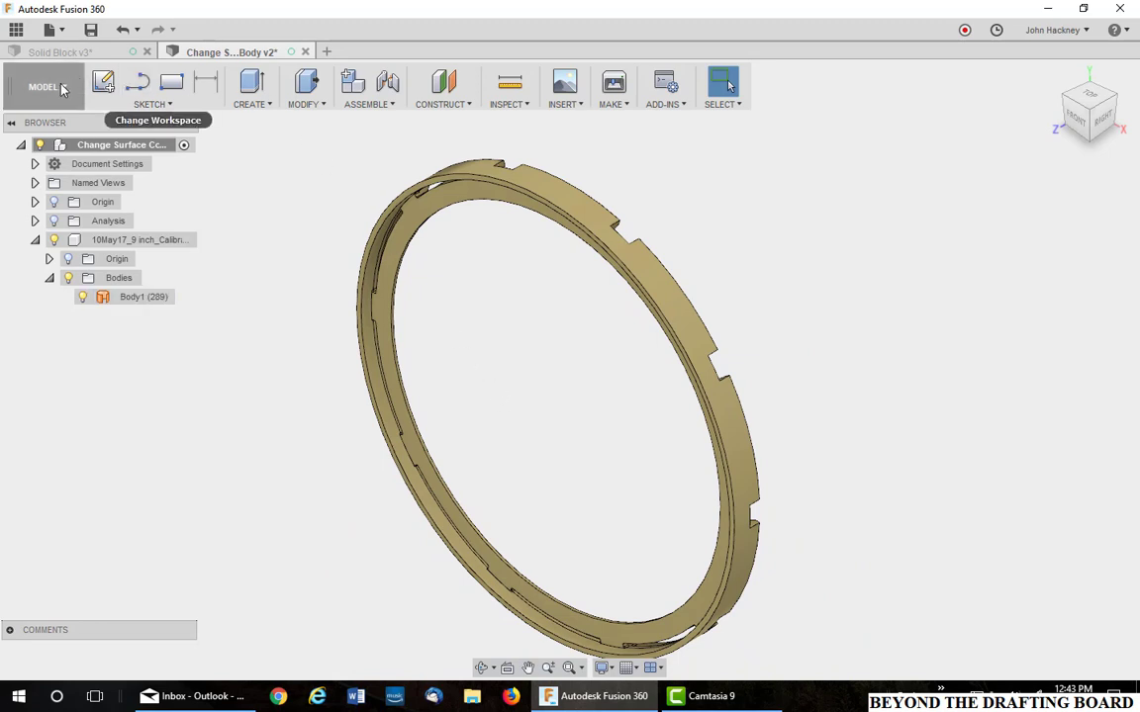
In PATCH, start Stitch on Body1 to reveal eight free edges.
left_click(43, 86)
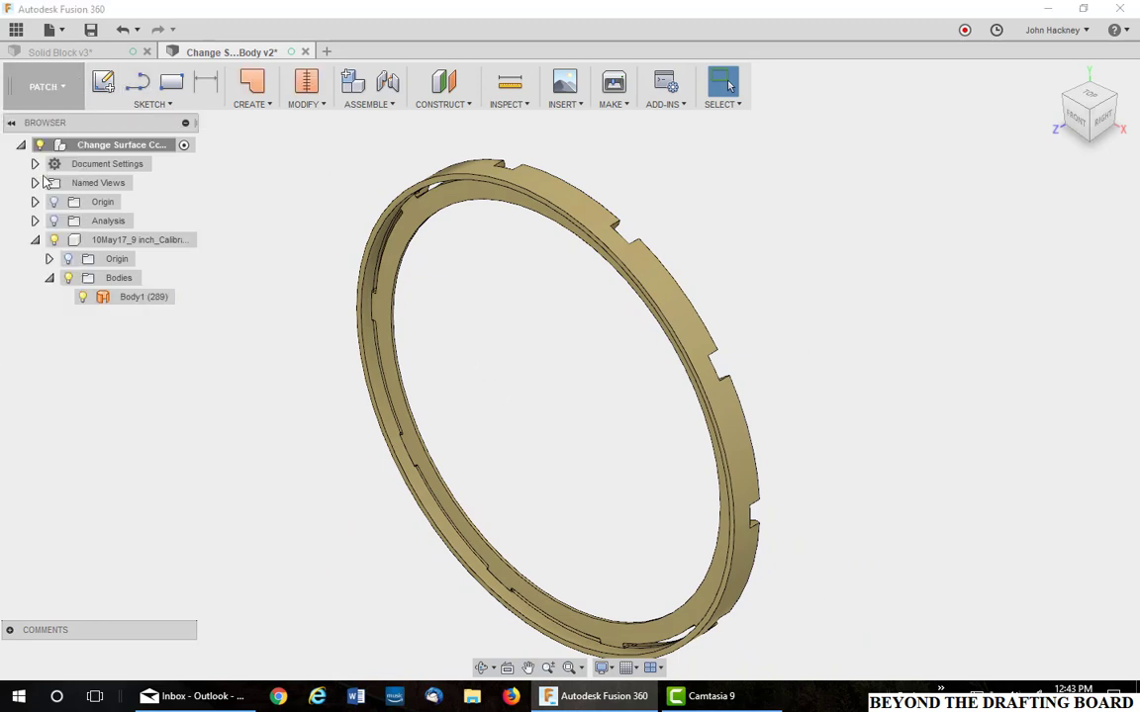
left_click(306, 86)
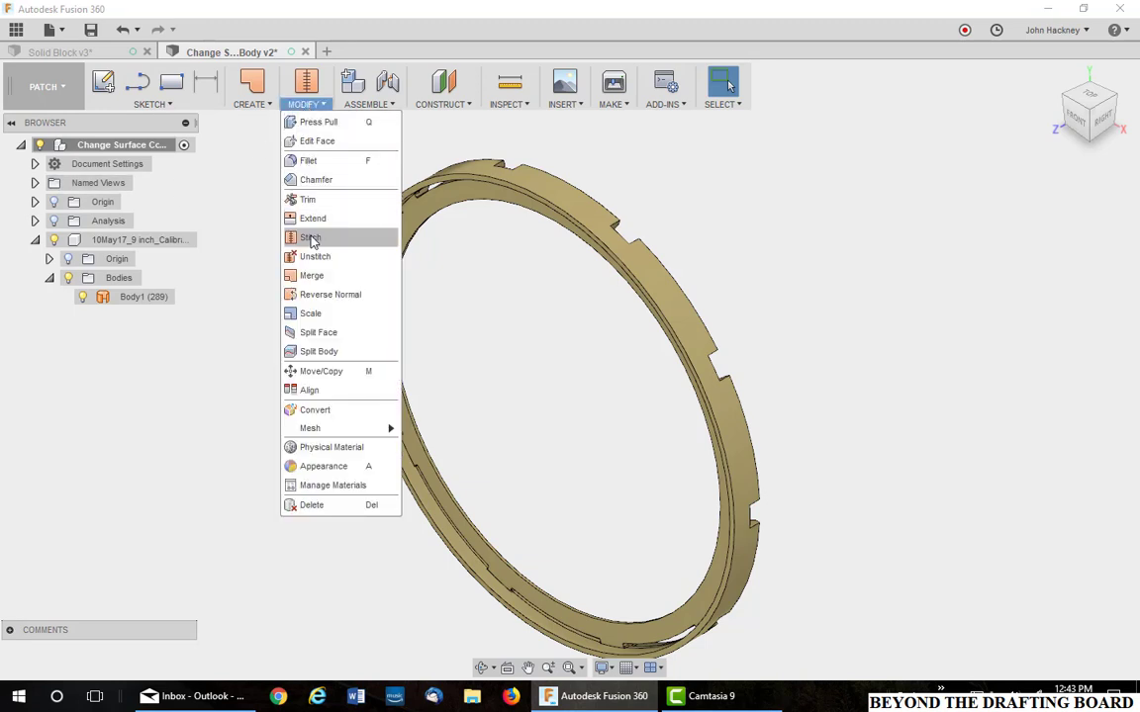
left_click(311, 238)
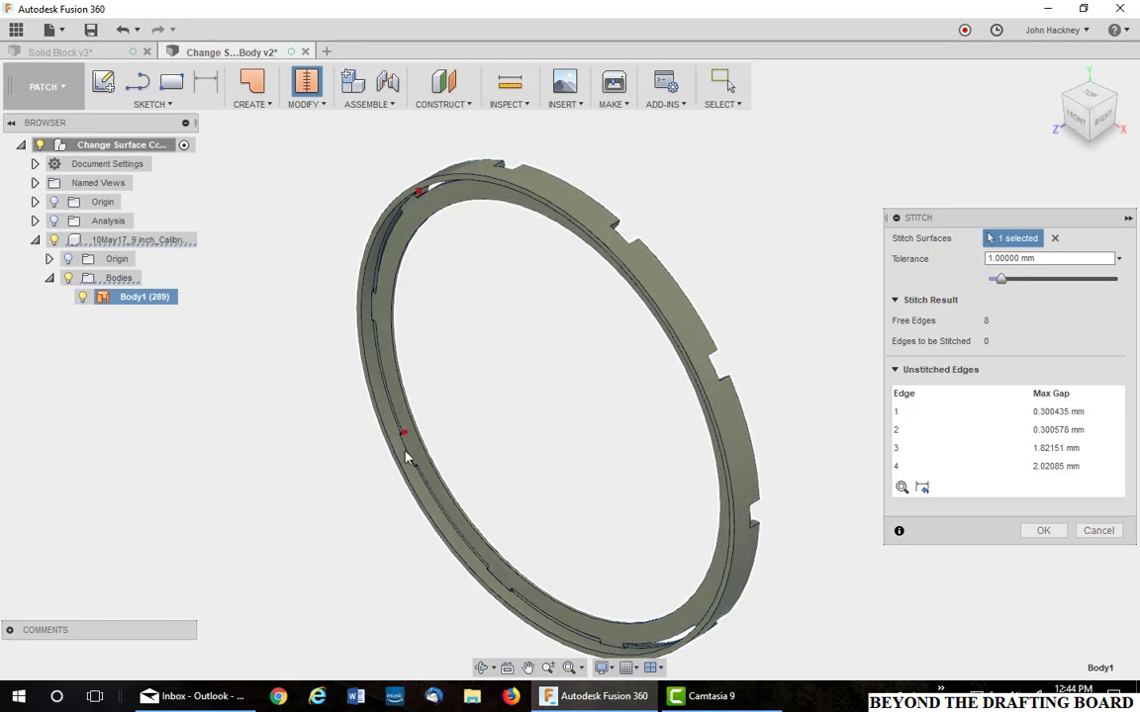
mouse_move(406, 443)
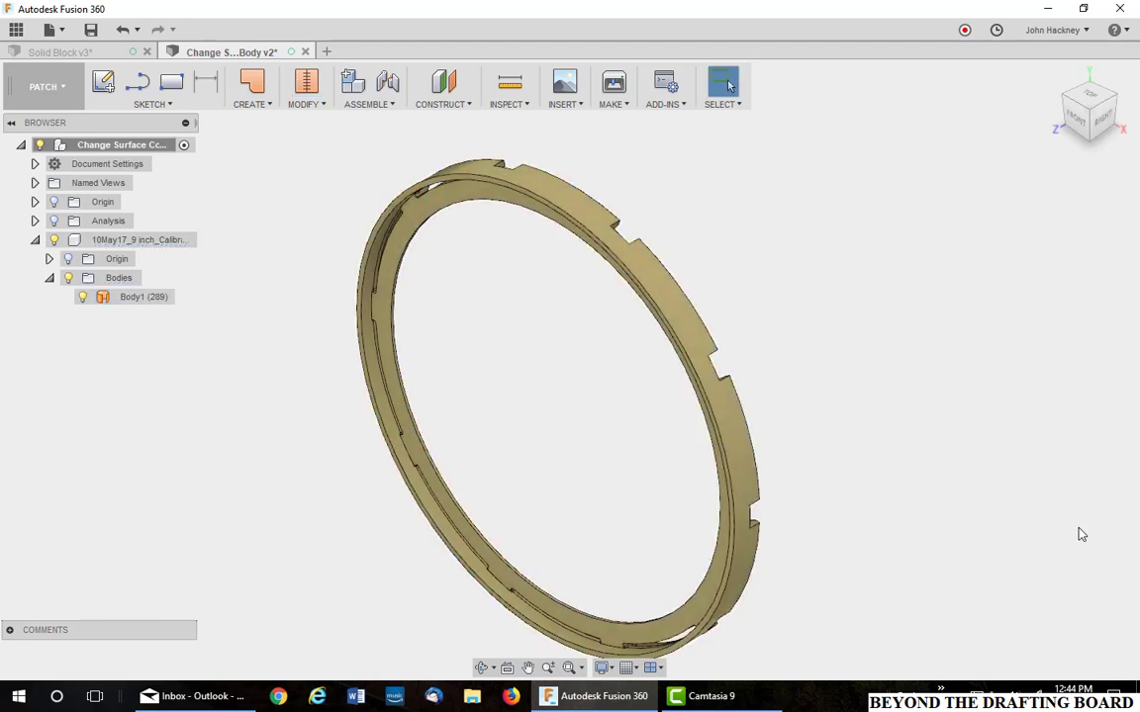
Cancel the stitch and zoom in on the ring's small rectangular gap.
left_click(414, 442)
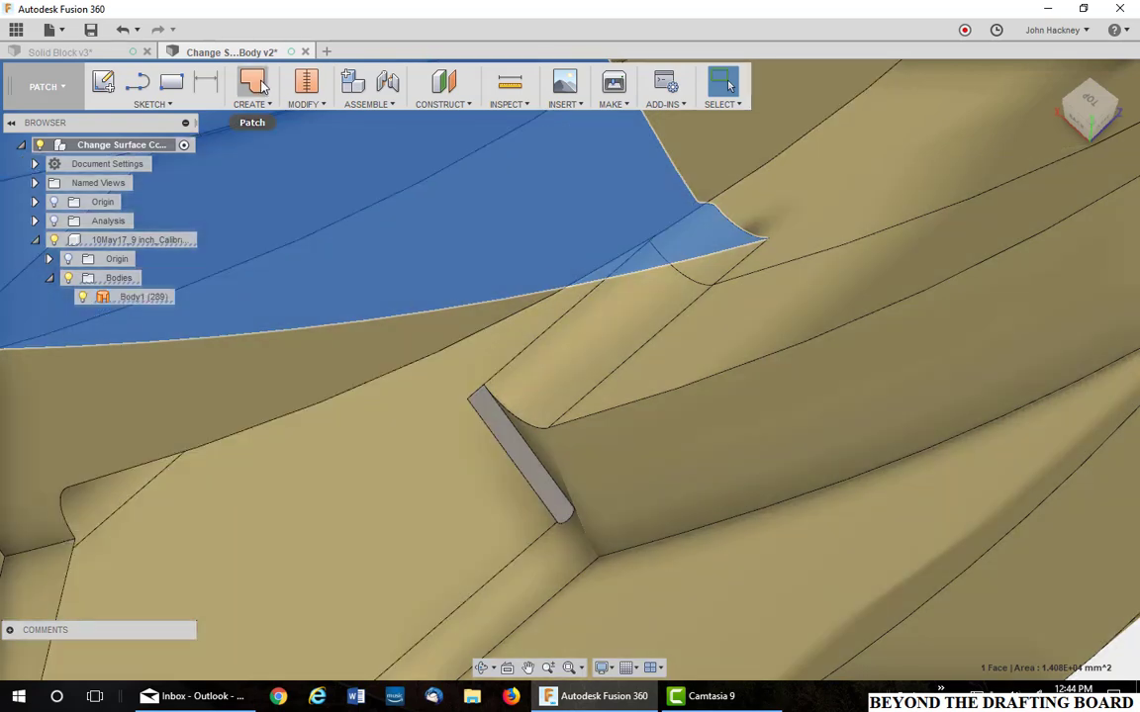
Patch the small rectangular gap's boundary edge, creating SurfacePatch1.
left_click(252, 82)
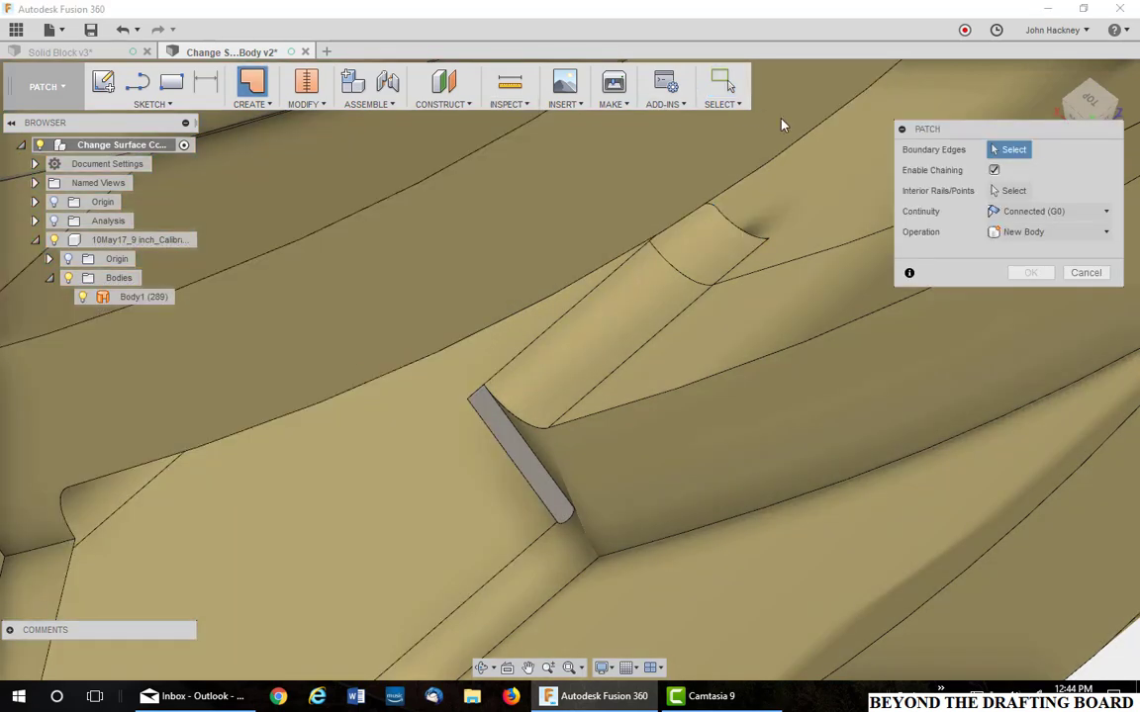
mouse_move(549, 479)
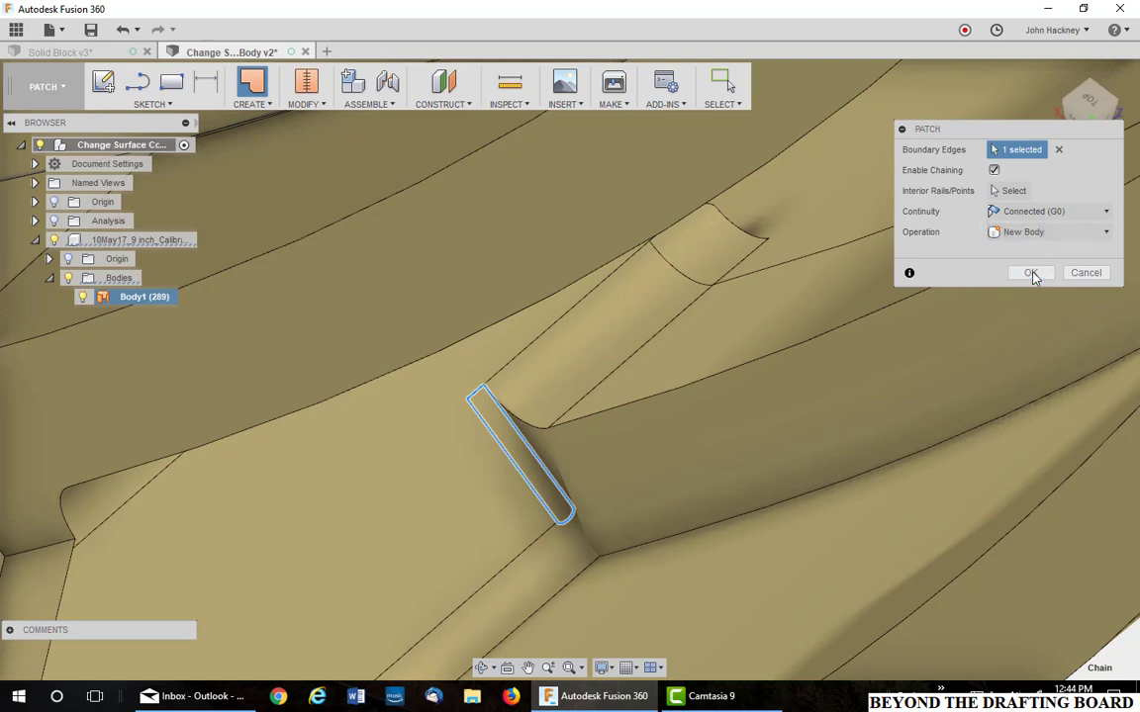
left_click(1031, 272)
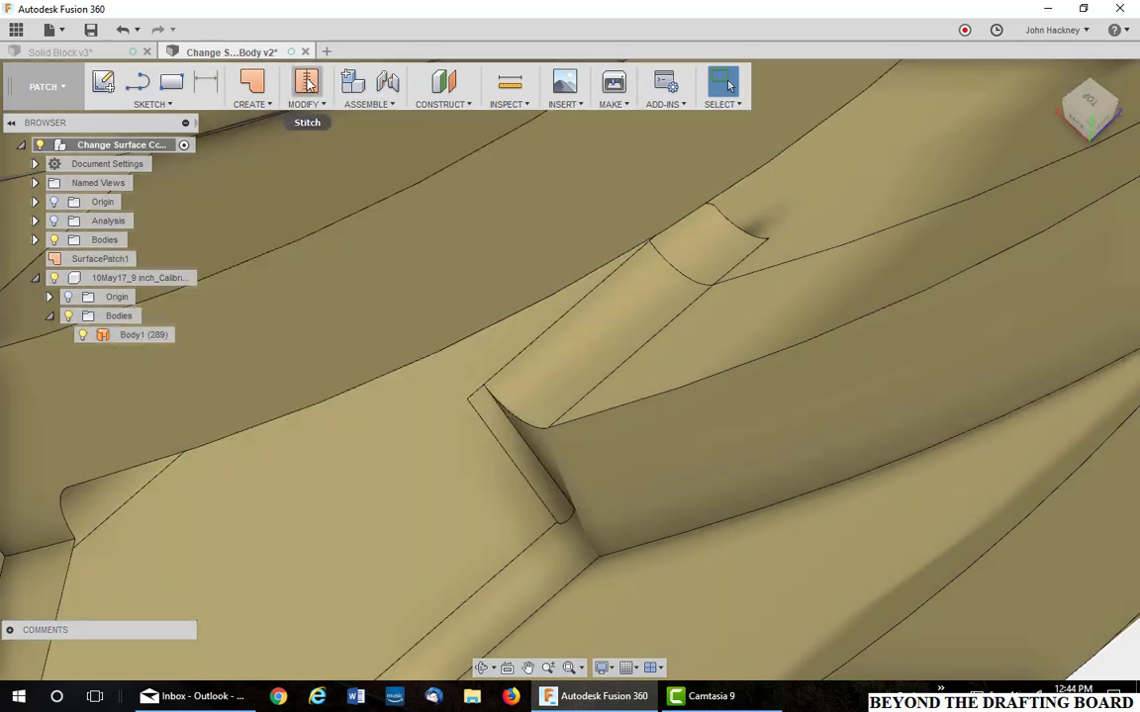
Stitch Body1 and SurfacePatch1 together with the Stitch tool to form Body2.
left_click(306, 82)
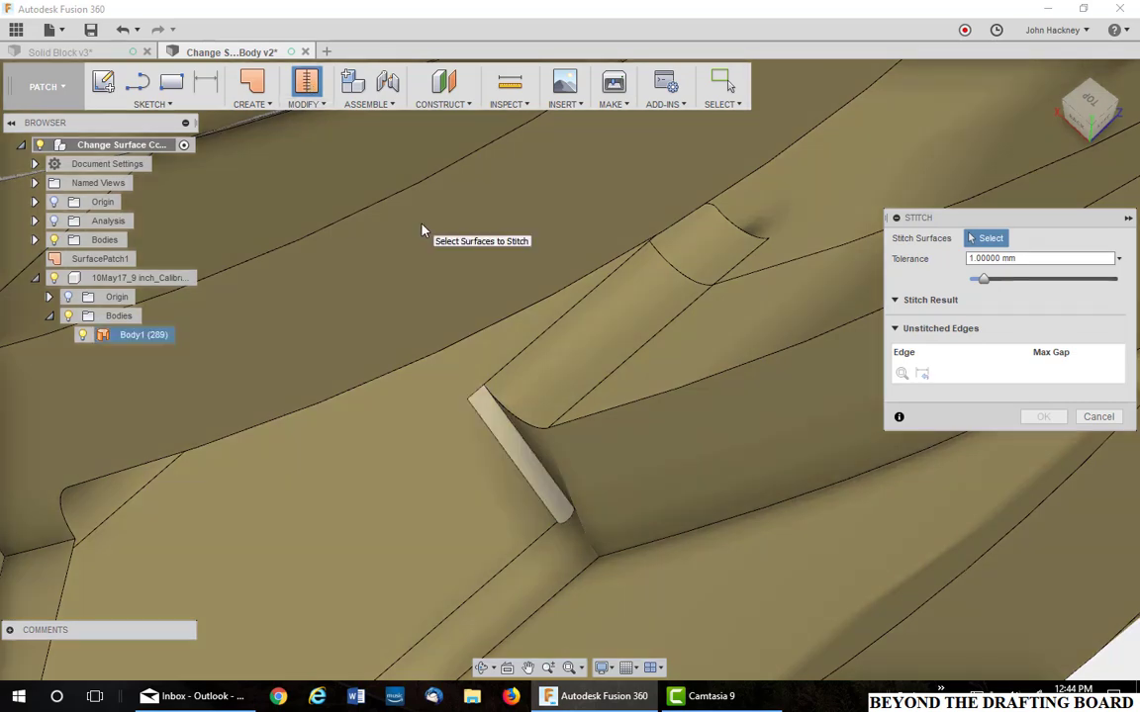
left_click(520, 450)
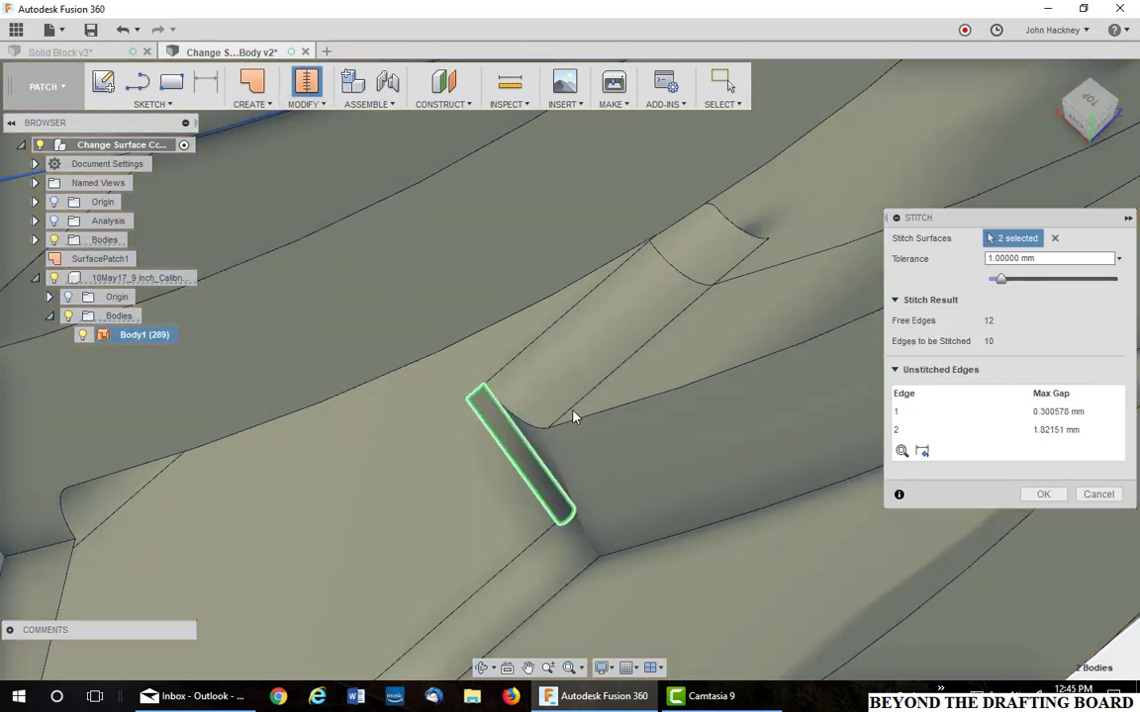
left_click(1042, 493)
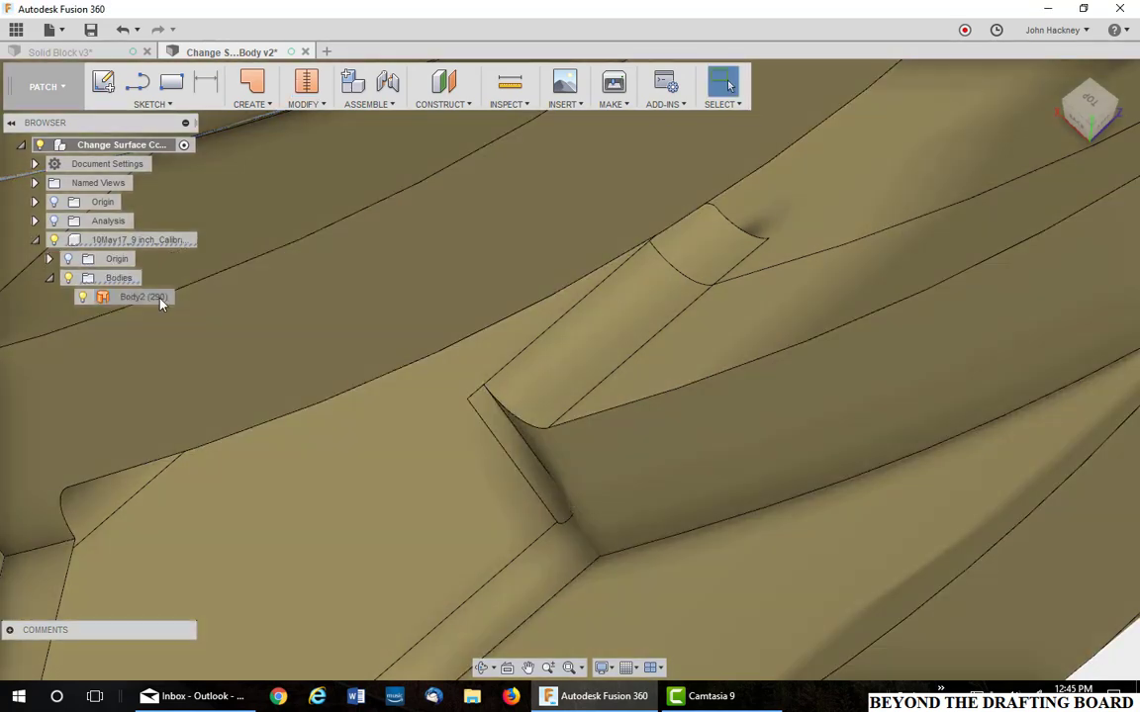
Select Body2 and orbit around the ring to view the second narrow opening.
left_click(143, 296)
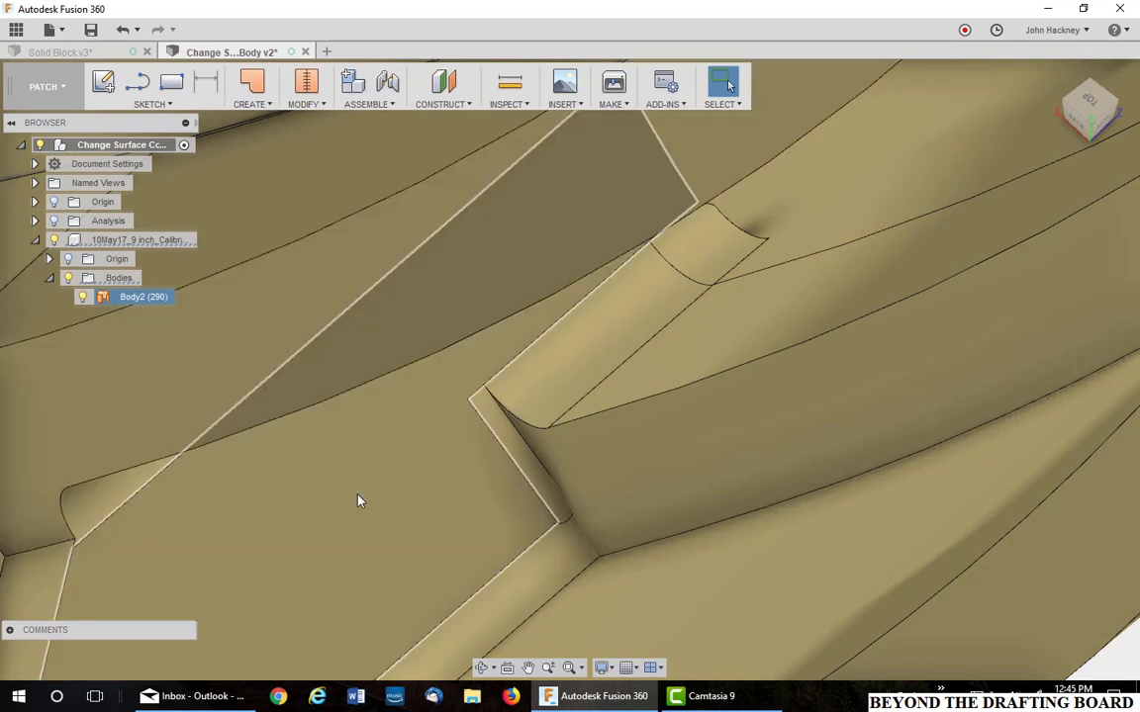
mouse_move(426, 486)
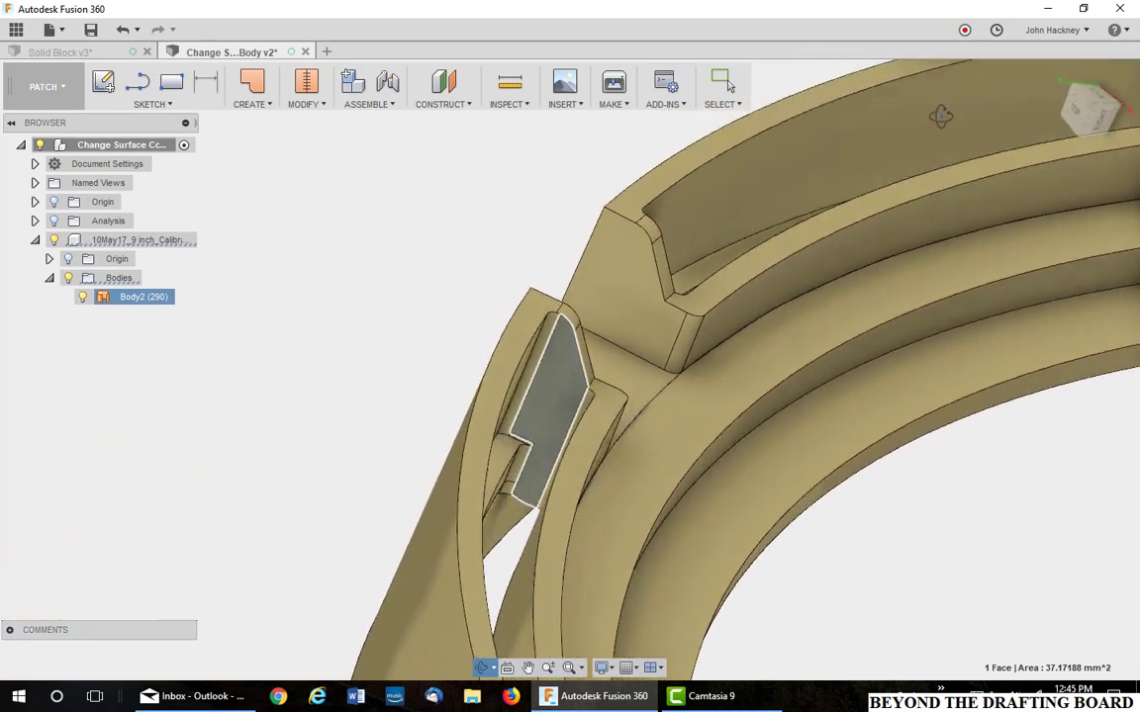
left_click_drag(940, 117, 814, 158)
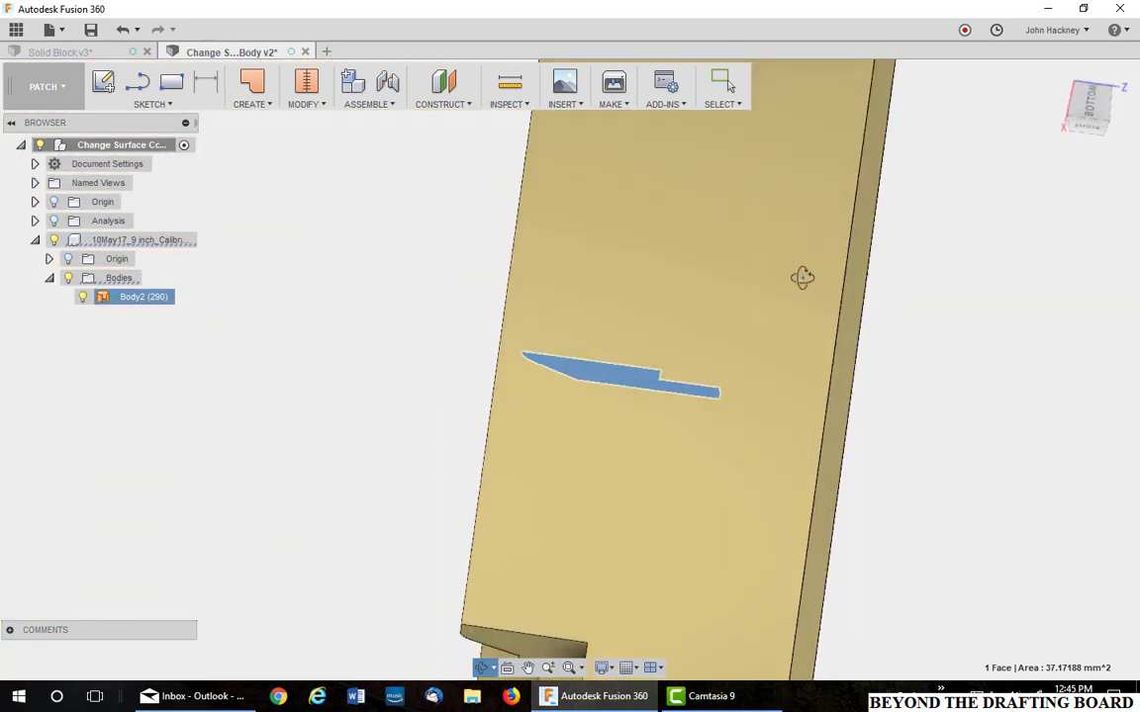
left_click_drag(802, 277, 889, 176)
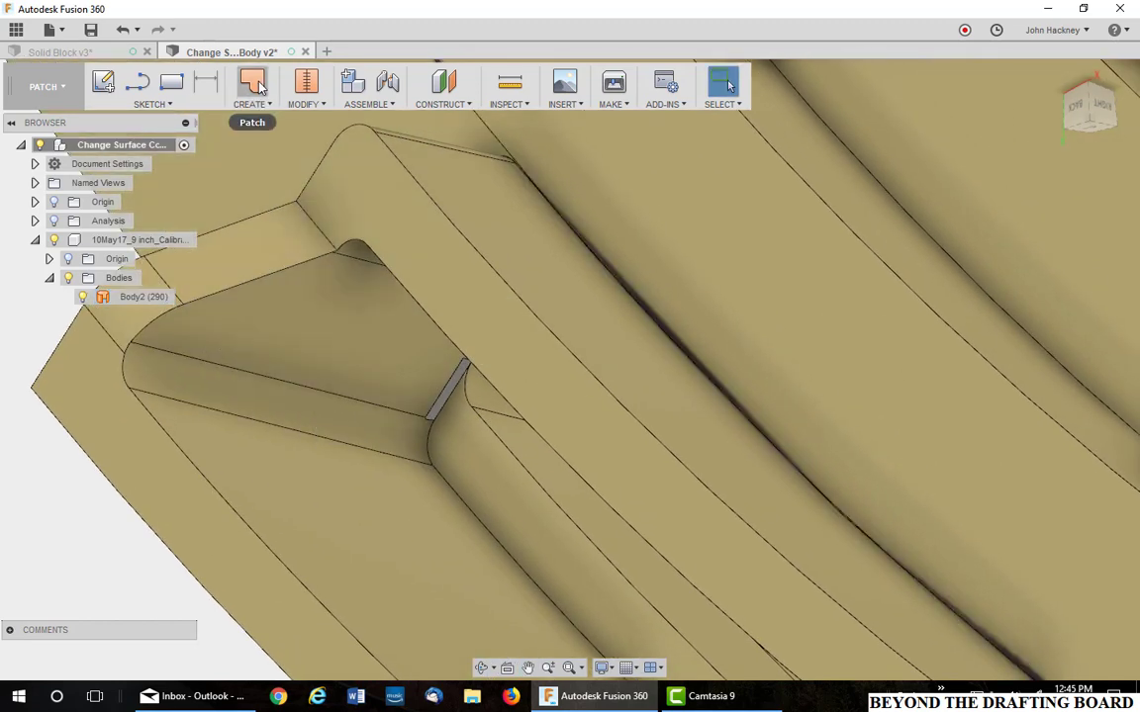
Create SurfacePatch2 over the second gap's boundary edge.
left_click(252, 81)
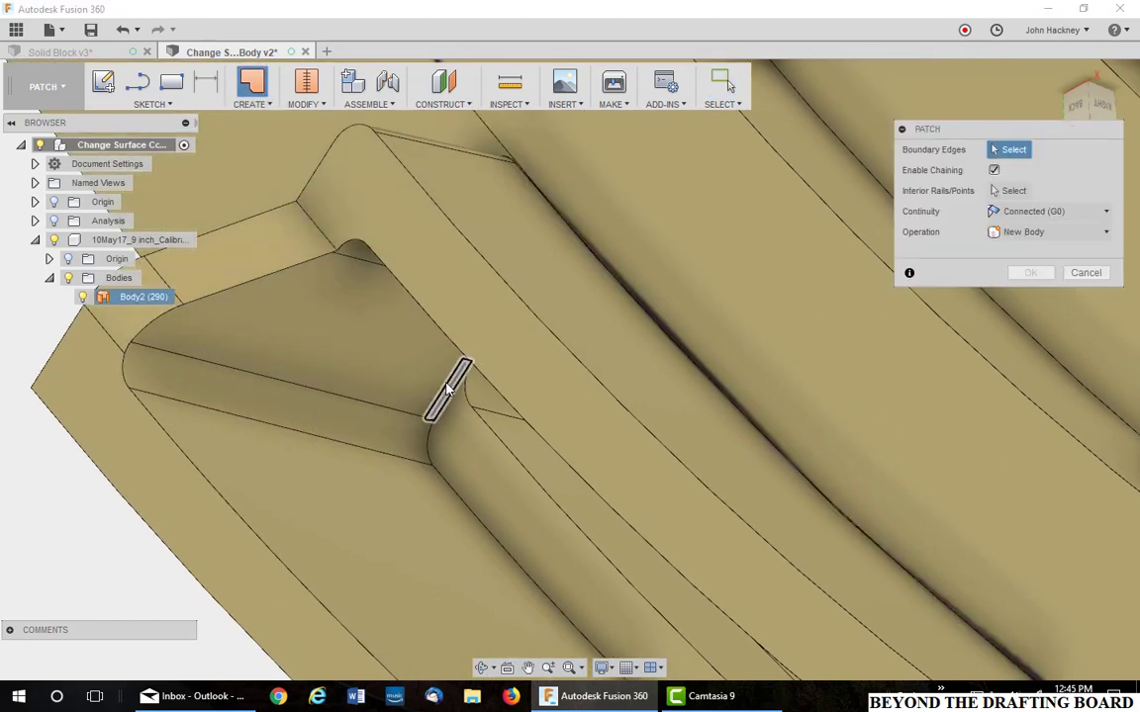
left_click(447, 391)
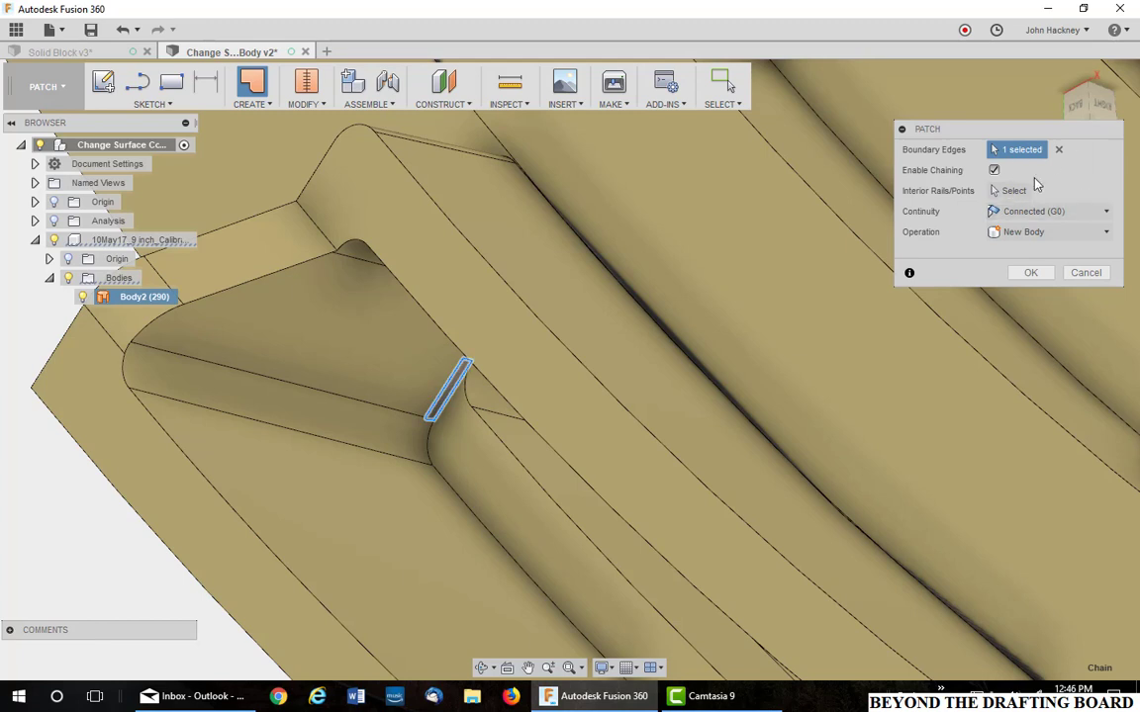
left_click(1030, 272)
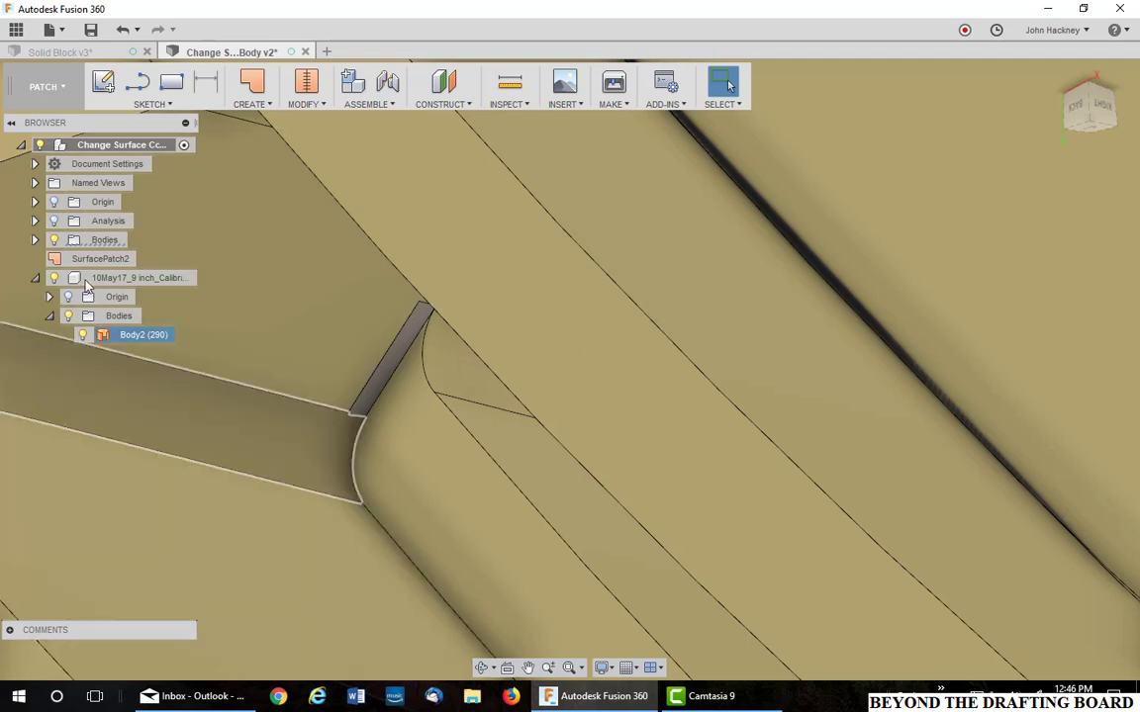
mouse_move(305, 81)
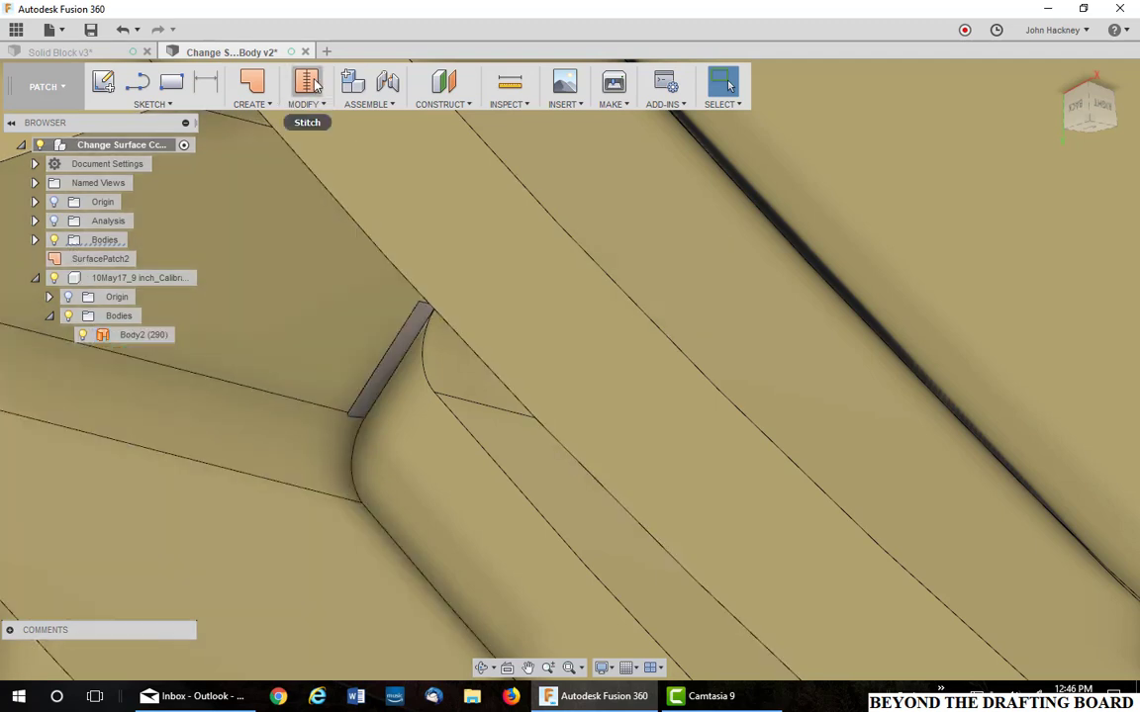
Stitch Body2 with SurfacePatch2 into the solid Body3.
left_click(307, 82)
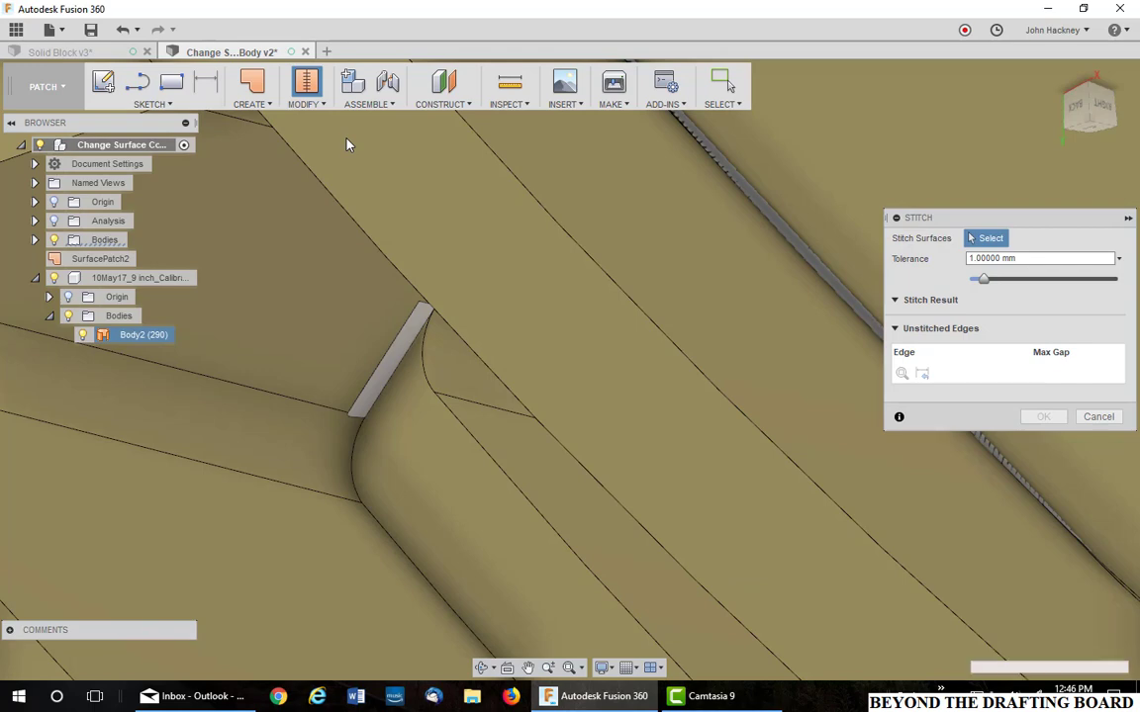
left_click(386, 361)
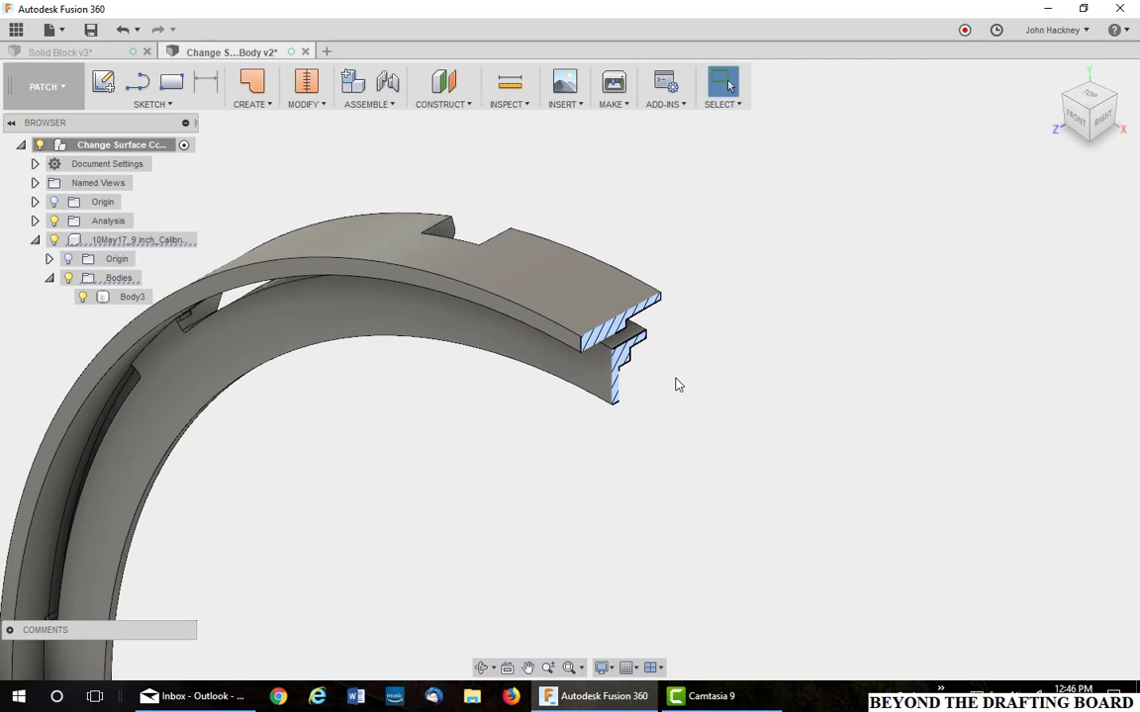
mouse_move(430, 196)
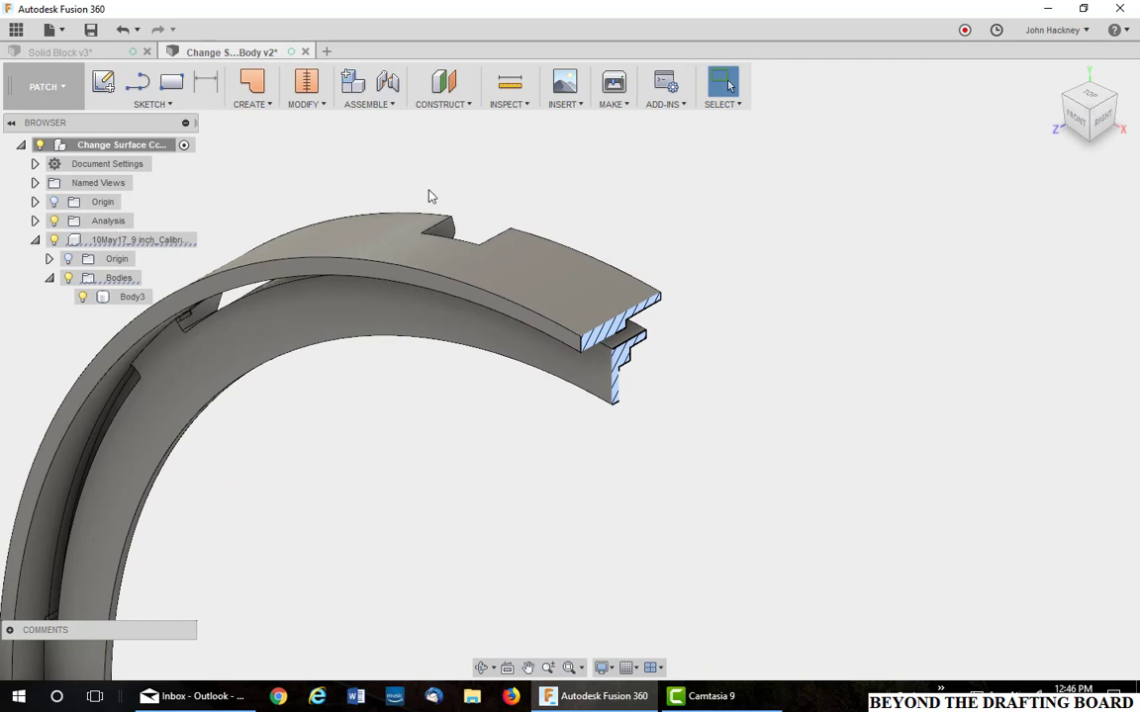